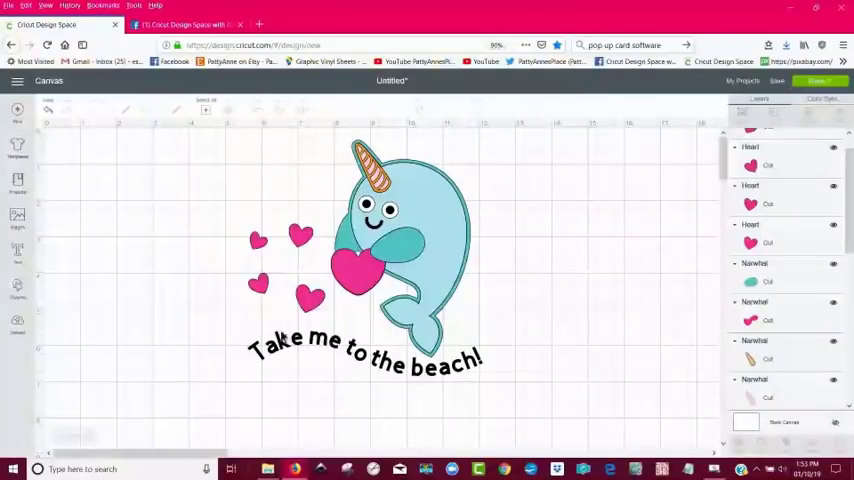
mouse_move(549, 322)
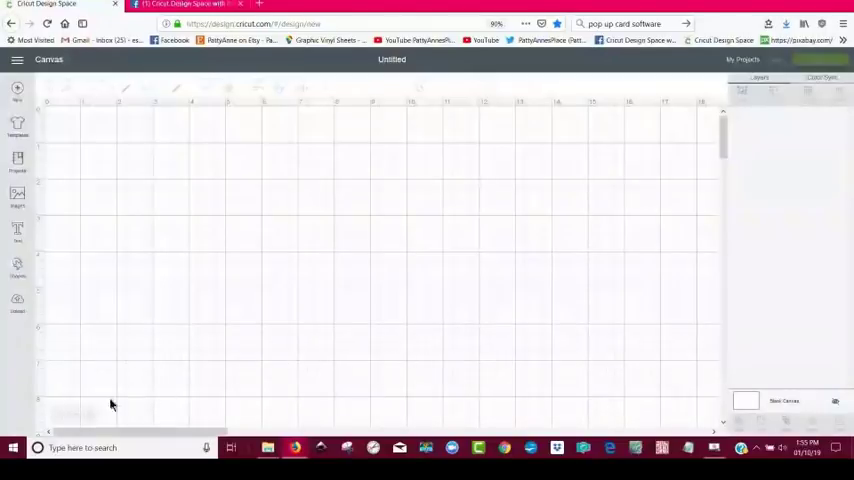
- Search the image library for 'beach', scroll the results, then search for 'narwhal'
click(17, 197)
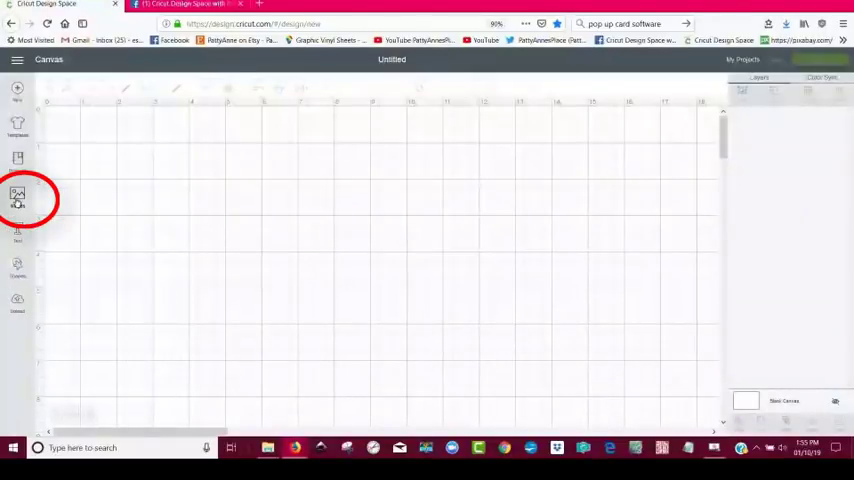
click(17, 198)
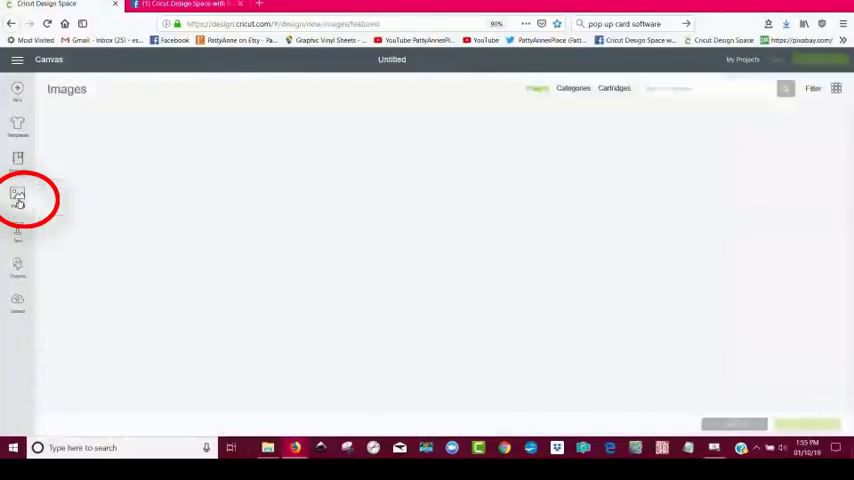
click(17, 197)
text(beach)
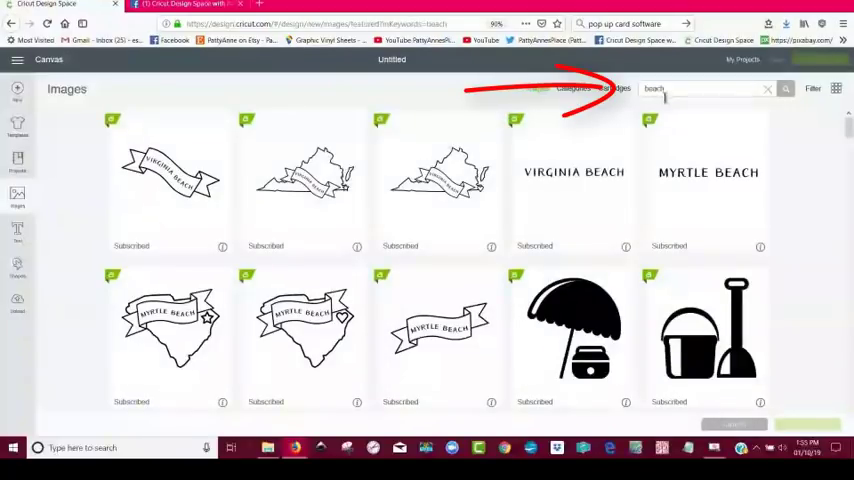
scroll(down, 3)
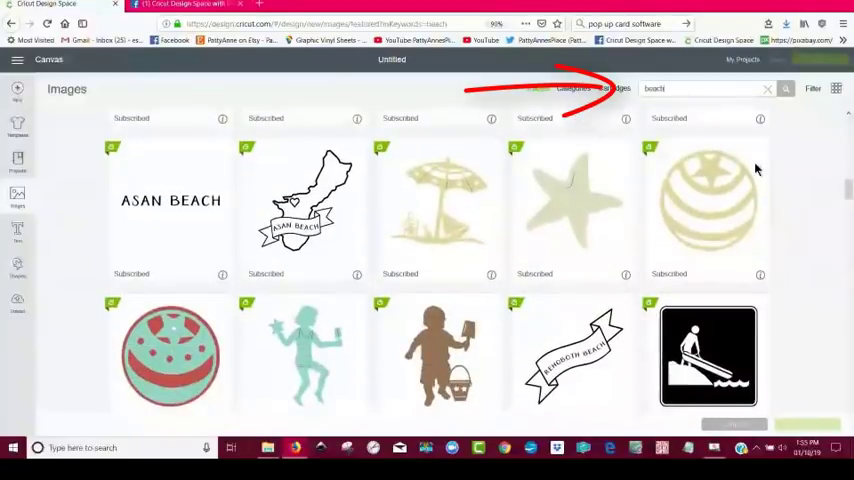
scroll(down, 3)
text(narwhal)
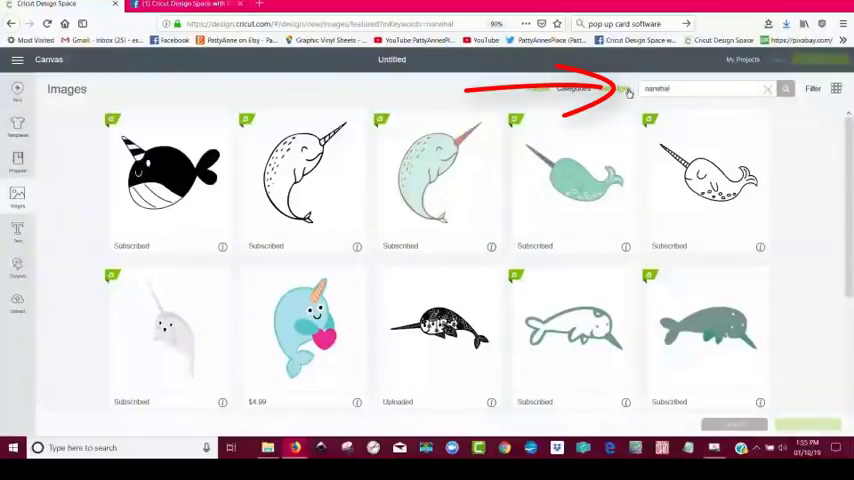
click(304, 335)
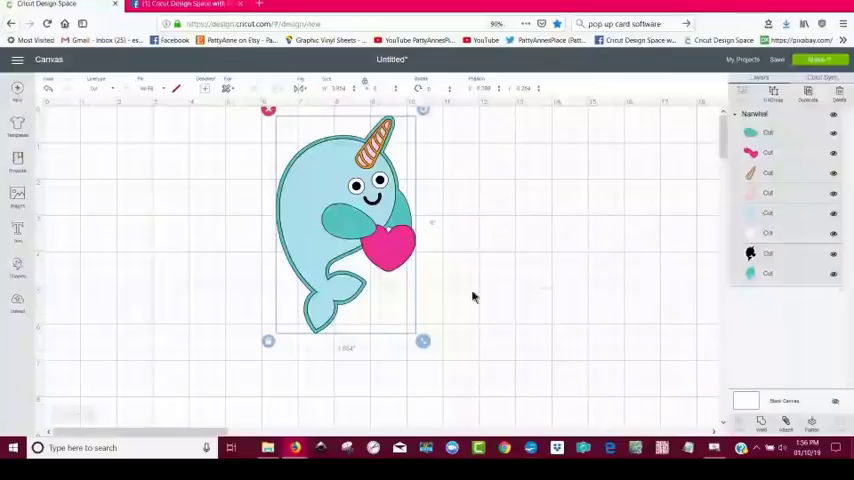
mouse_move(463, 400)
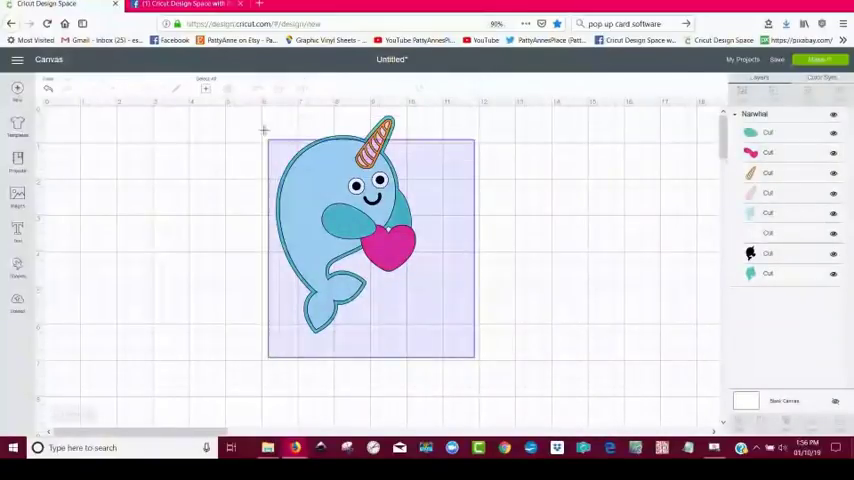
- Flip the pink-heart narwhal horizontally, then deselect it
click(345, 230)
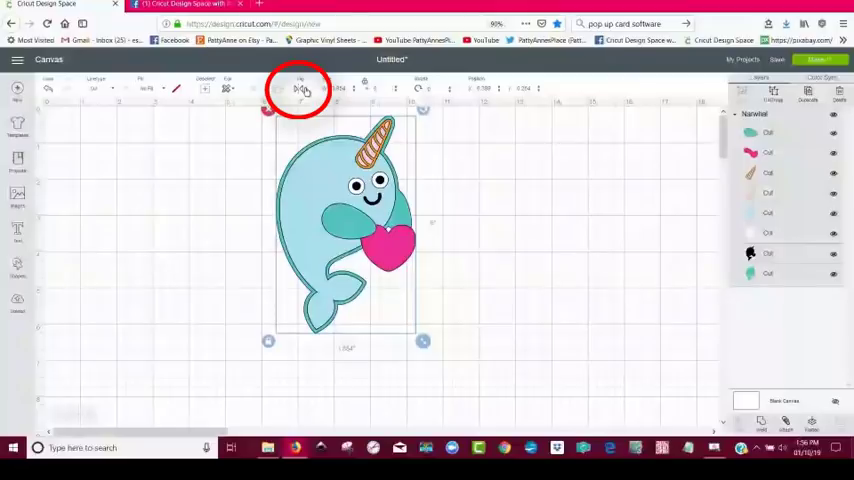
click(295, 90)
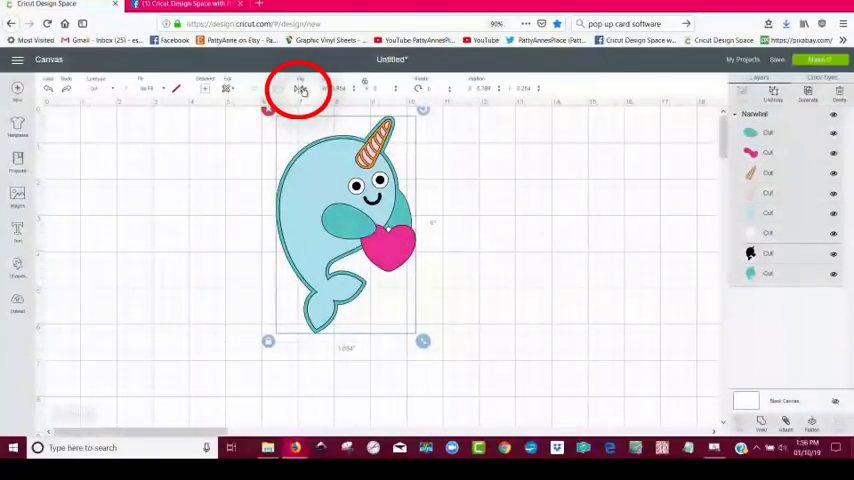
click(297, 87)
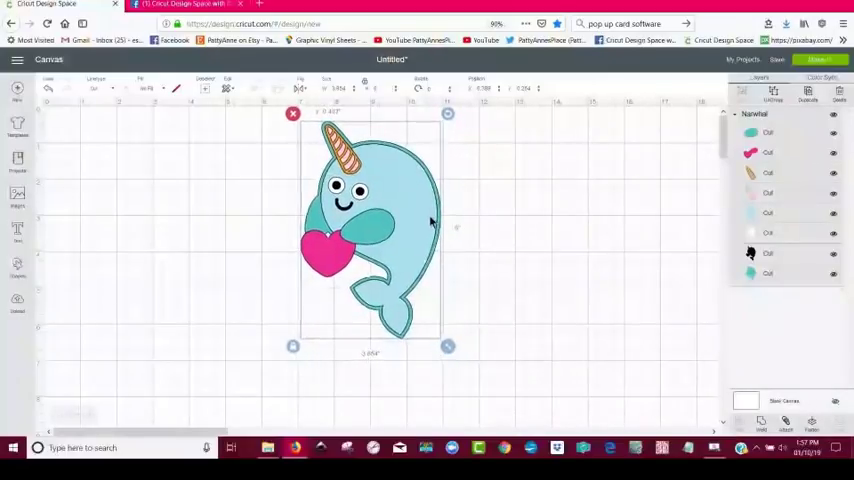
click(90, 283)
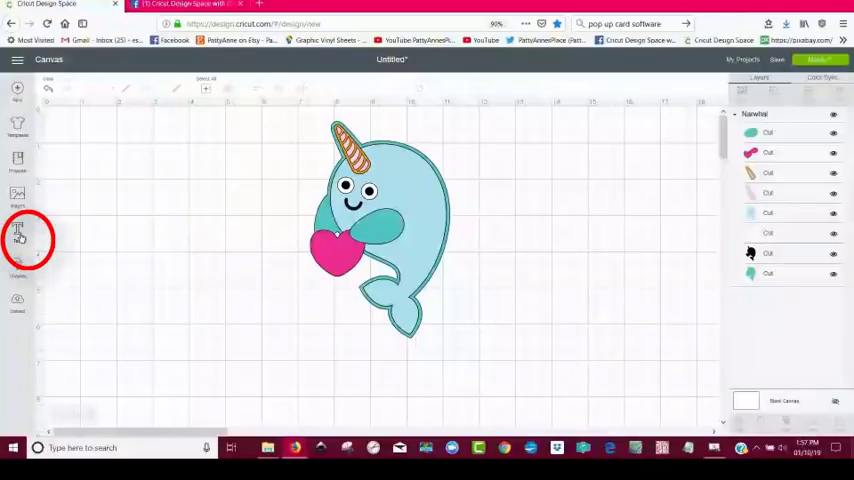
- Add 'Take me to the beach' on two lines, ungroup it to lines, and move it beside the narwhal
click(16, 232)
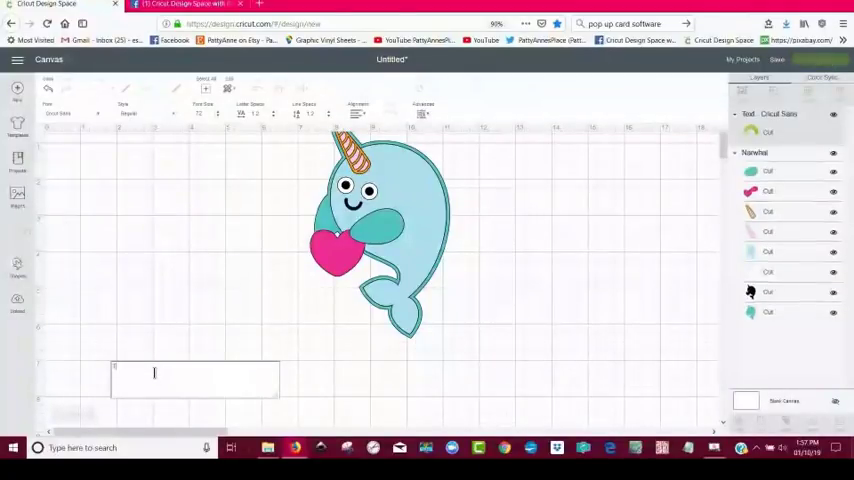
text(Take me to)
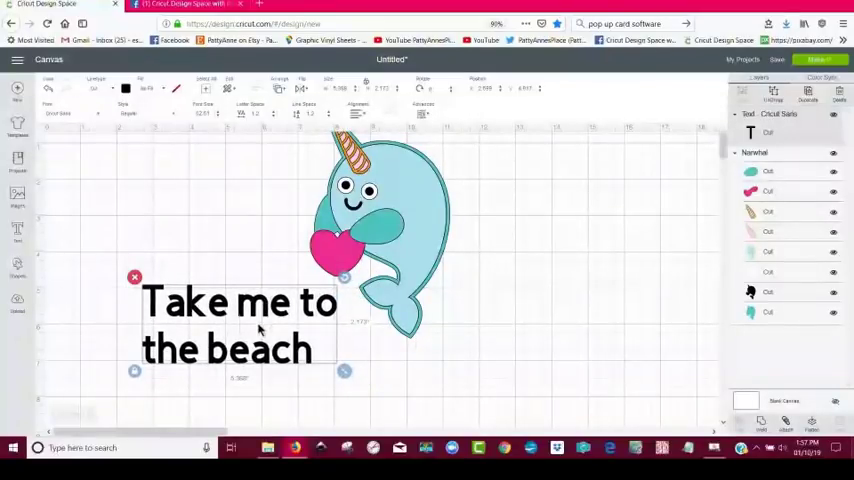
mouse_move(378, 120)
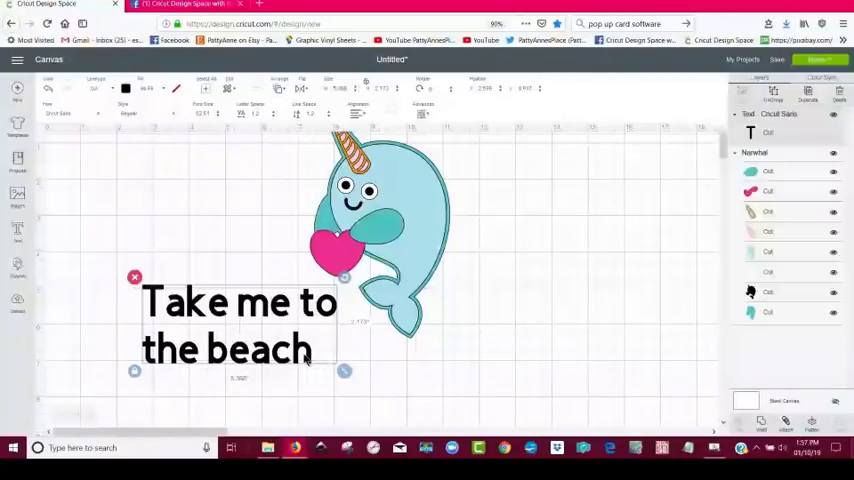
mouse_move(374, 290)
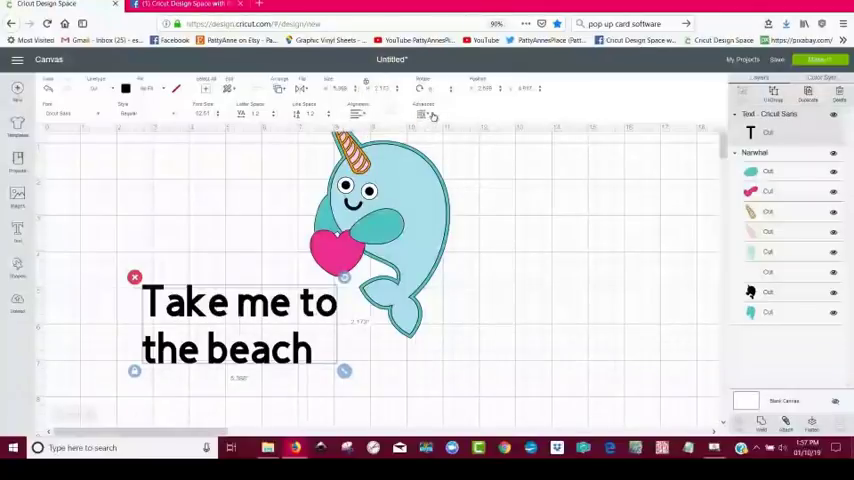
click(424, 114)
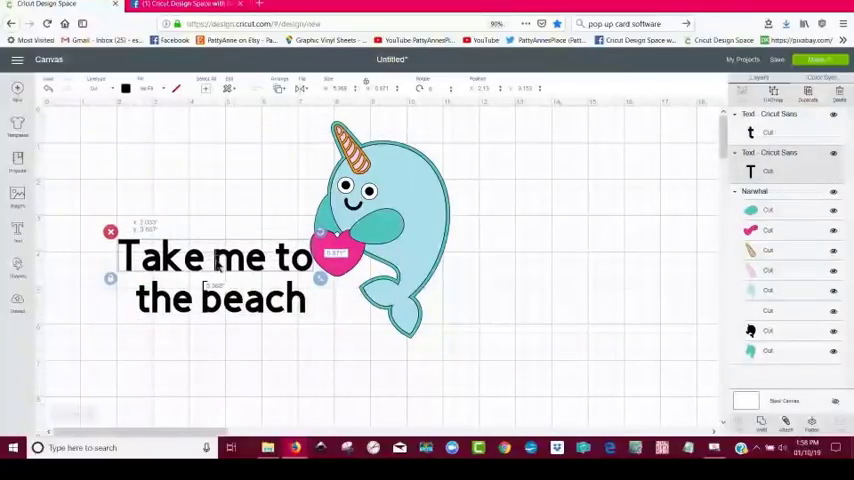
click(15, 231)
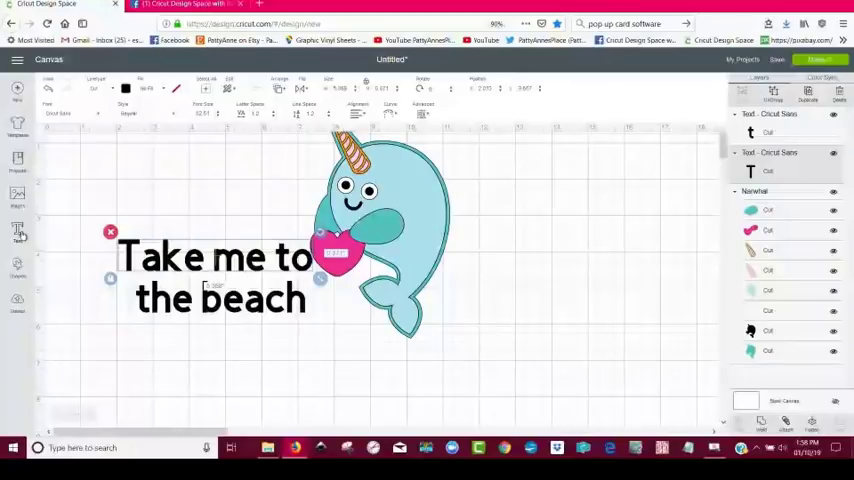
click(224, 190)
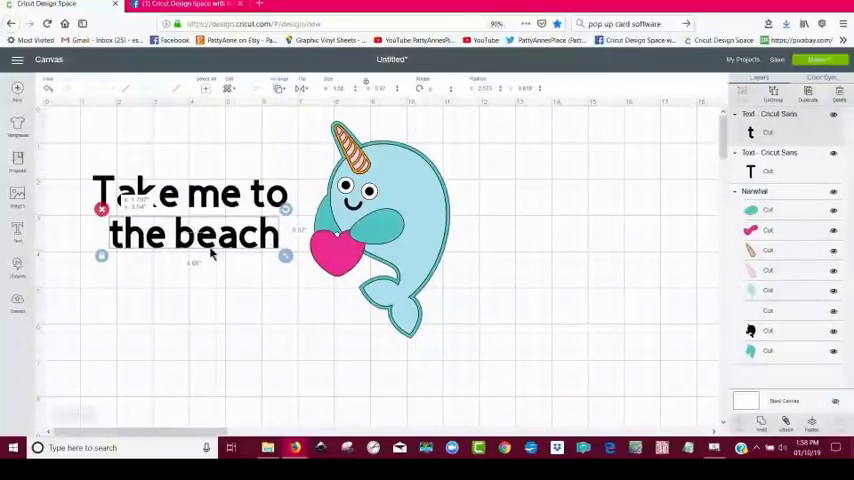
- Move the 'the beach' line below the narwhal and adjust its curve
click(294, 277)
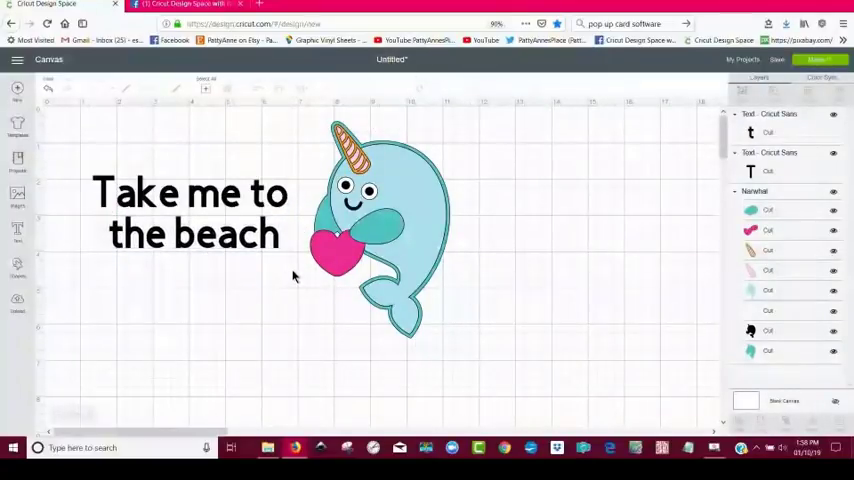
click(190, 213)
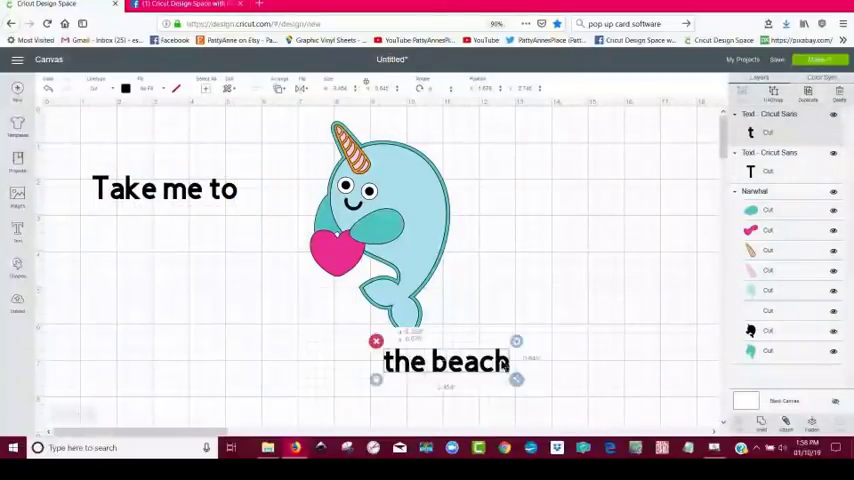
drag(446, 361, 505, 351)
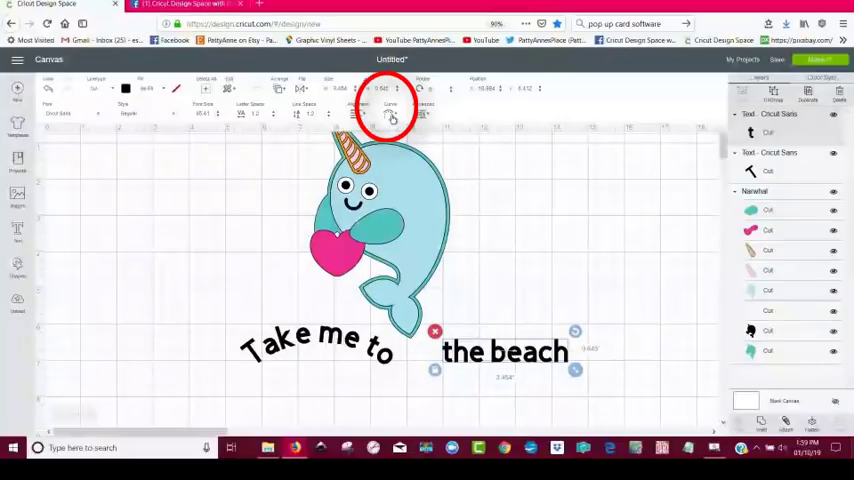
click(395, 113)
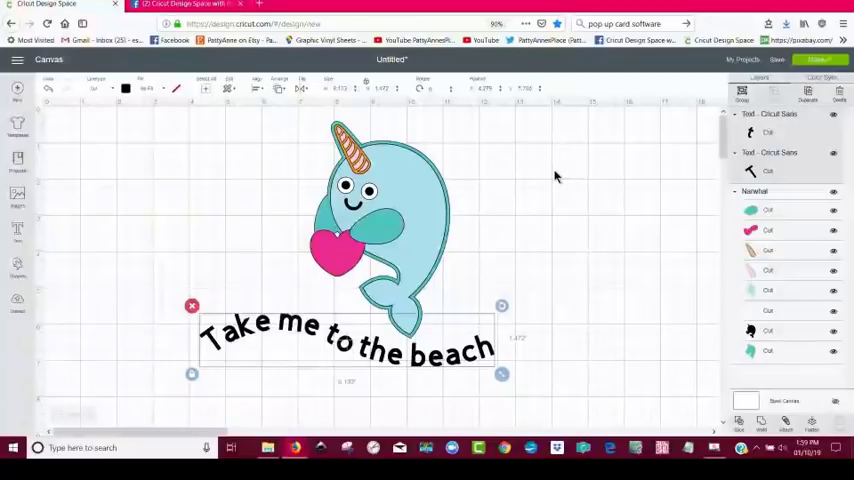
mouse_move(340, 263)
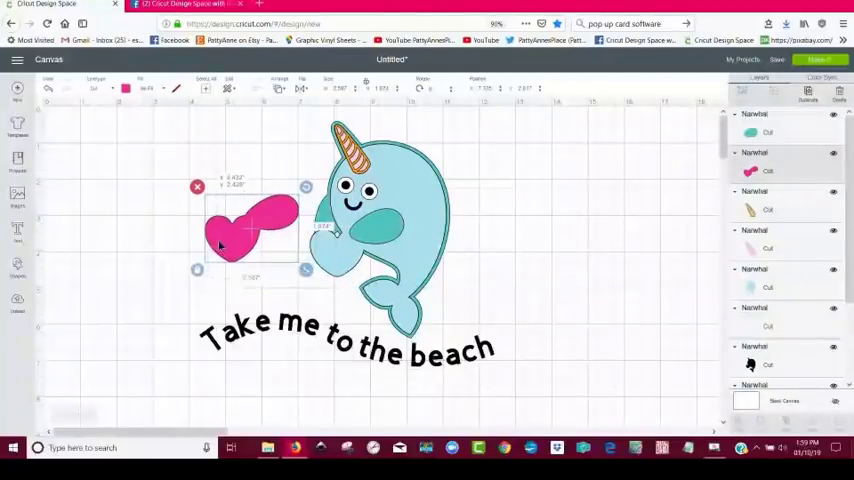
- Drag the pink heart back into place on the ungrouped narwhal
drag(252, 225, 233, 210)
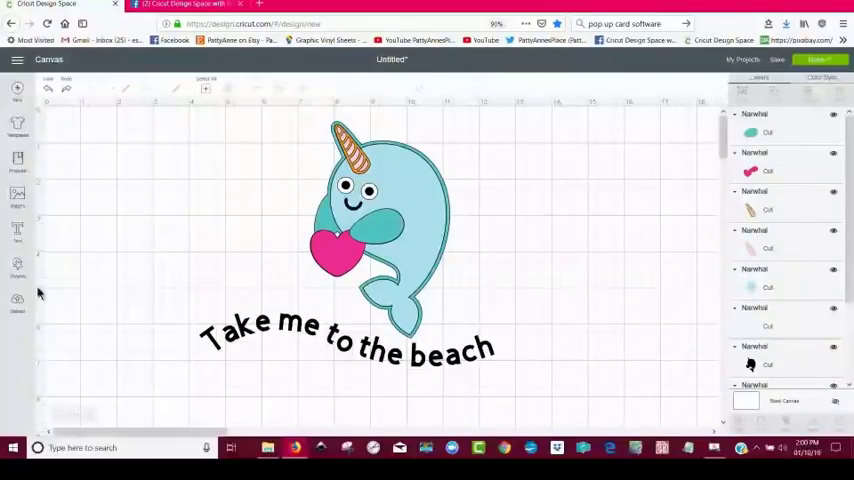
- Insert hearts and spread them around the narwhal's head and sides
click(16, 266)
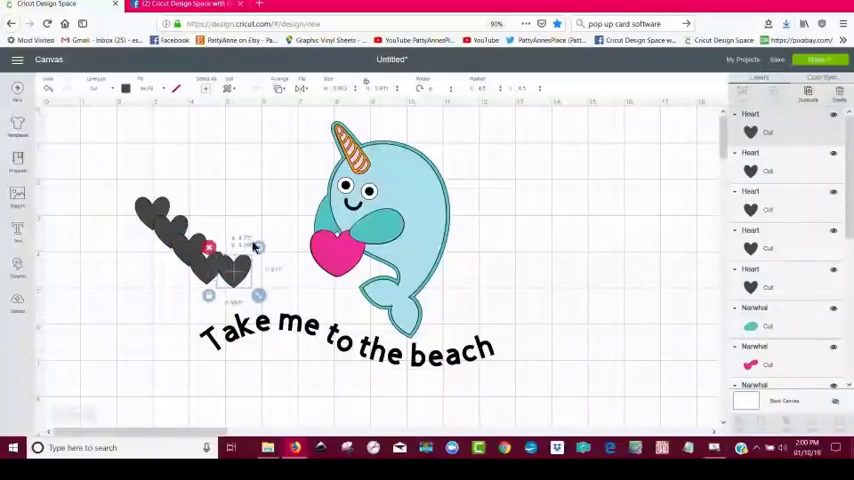
drag(230, 255, 295, 170)
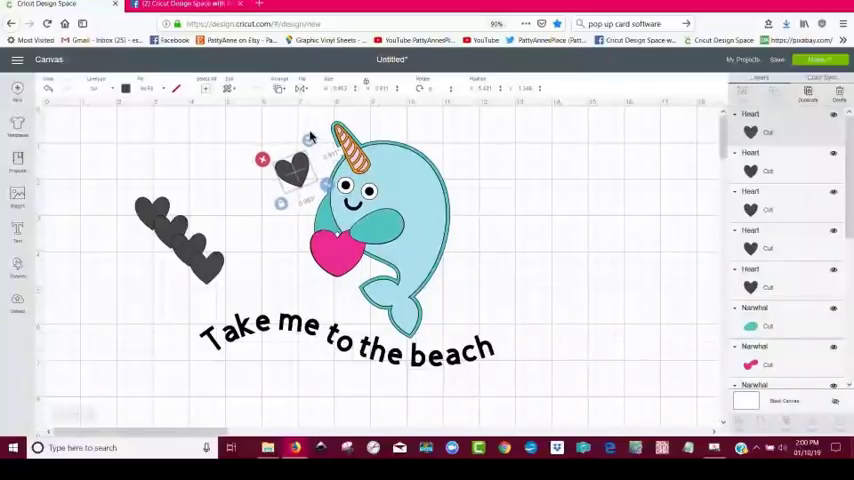
drag(290, 170, 278, 280)
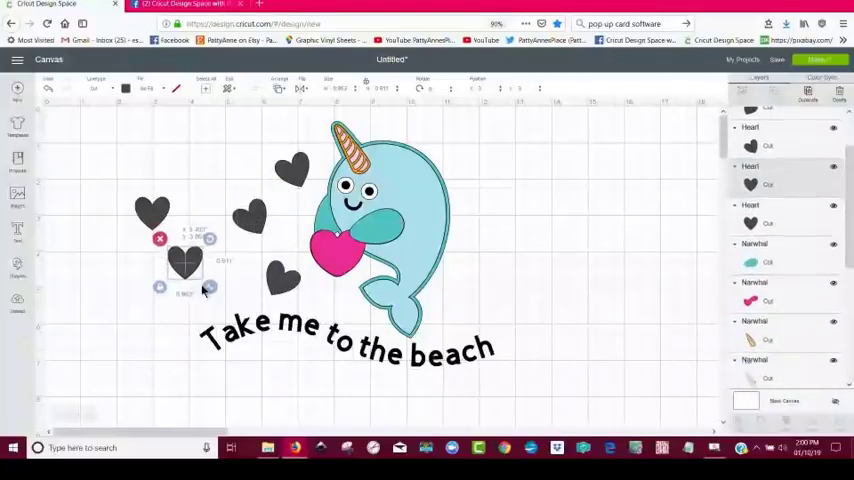
drag(185, 265, 205, 290)
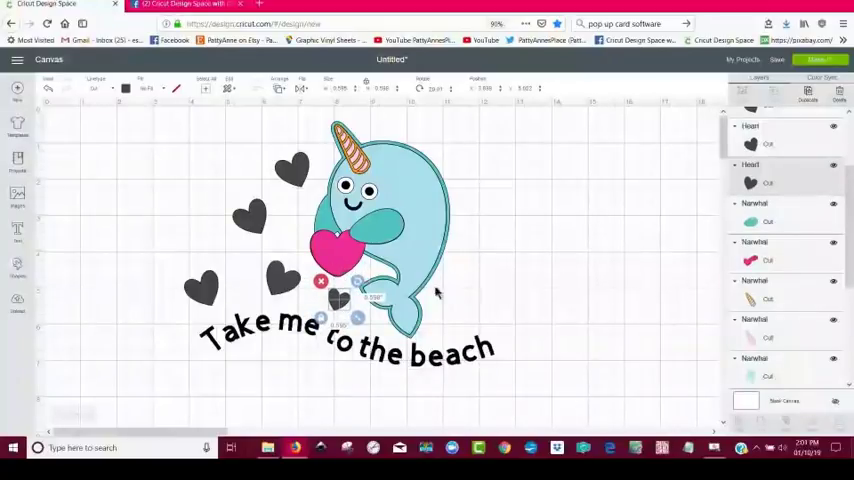
click(621, 268)
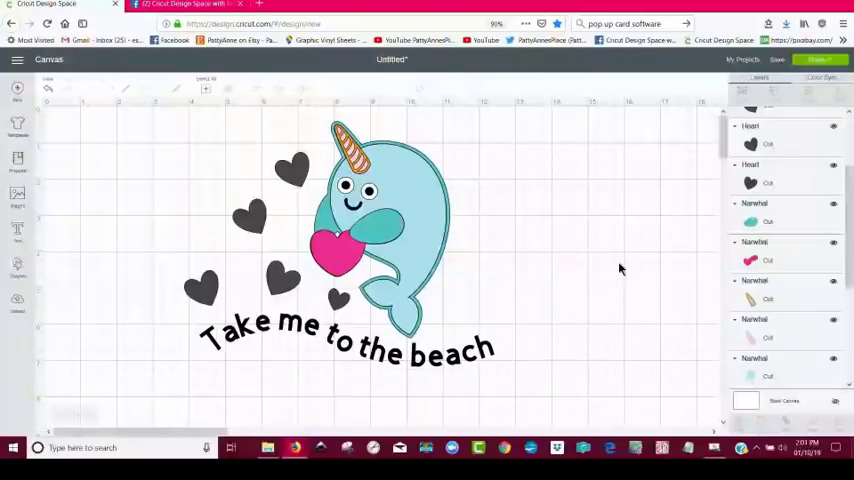
mouse_move(300, 175)
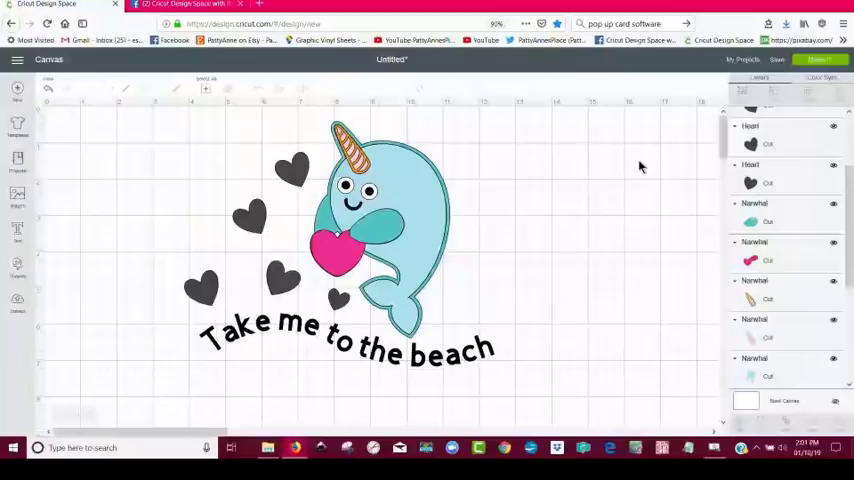
- Select all the hearts, fill them pink, and preview the design on the cutting mats
click(292, 170)
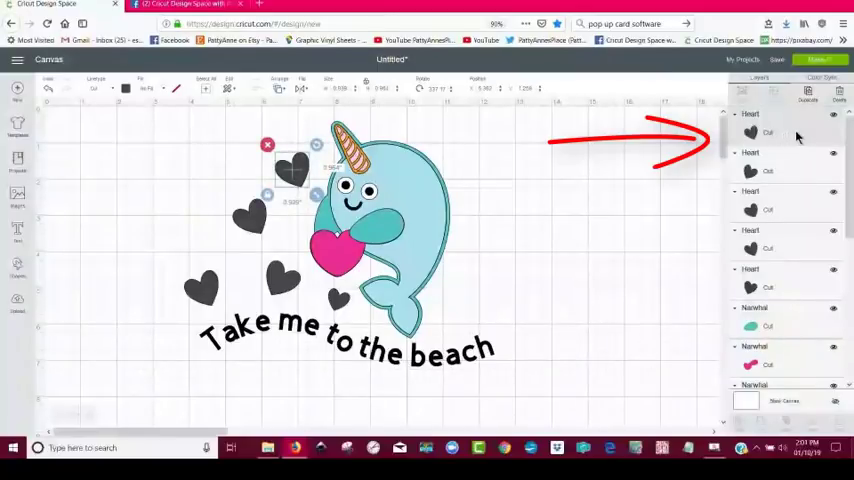
click(531, 173)
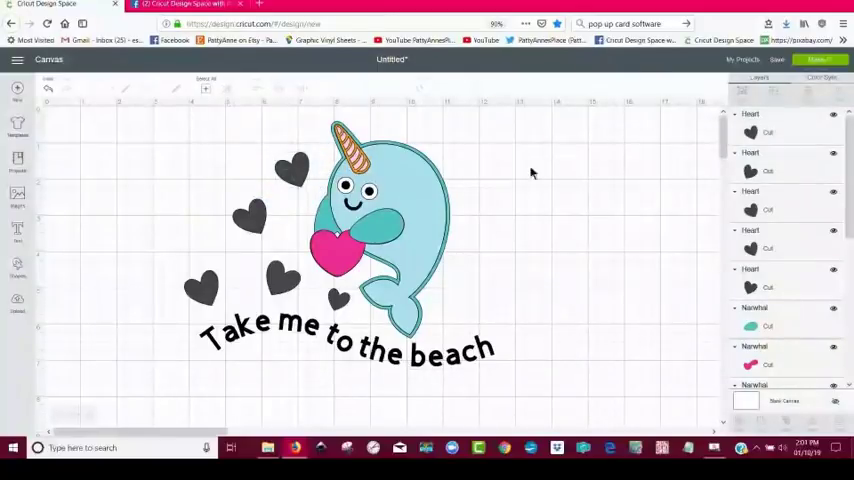
click(291, 167)
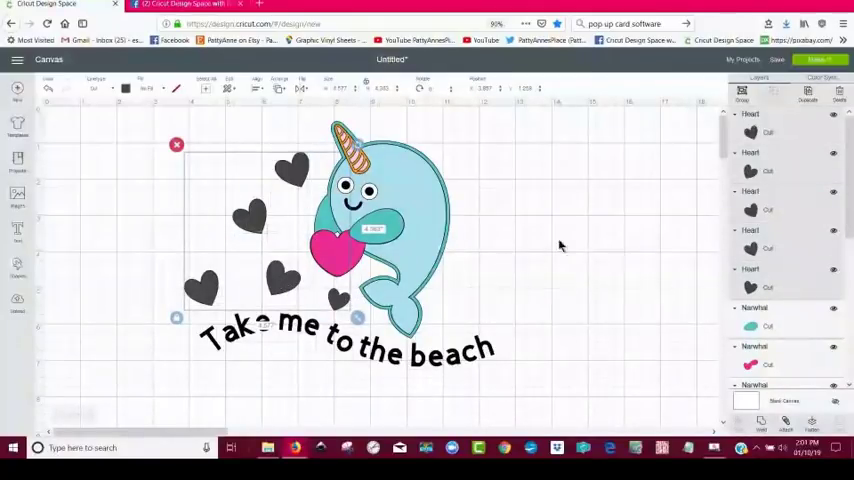
mouse_move(248, 170)
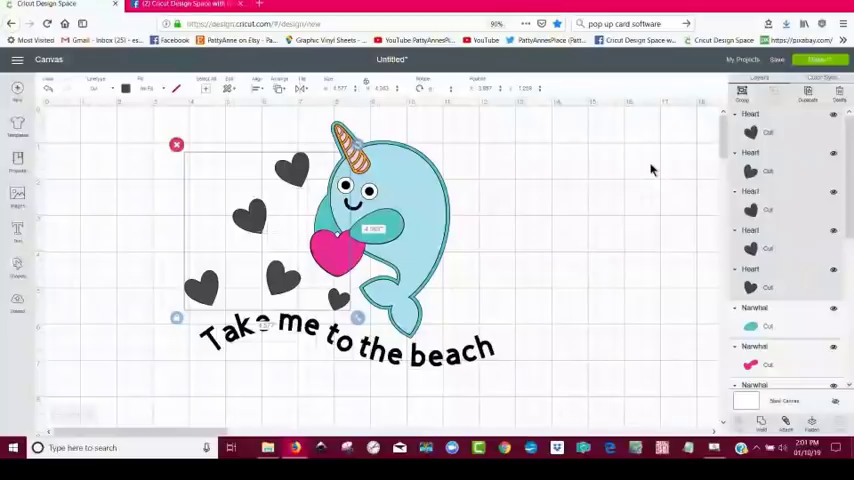
mouse_move(594, 155)
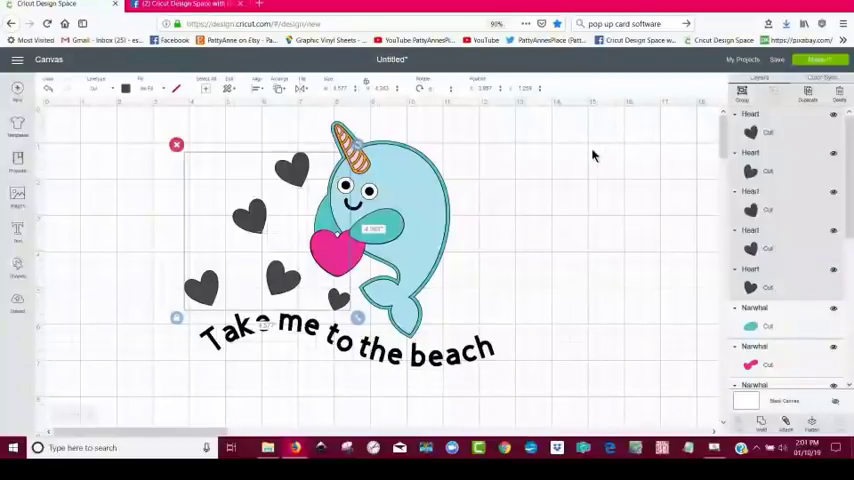
mouse_move(774, 228)
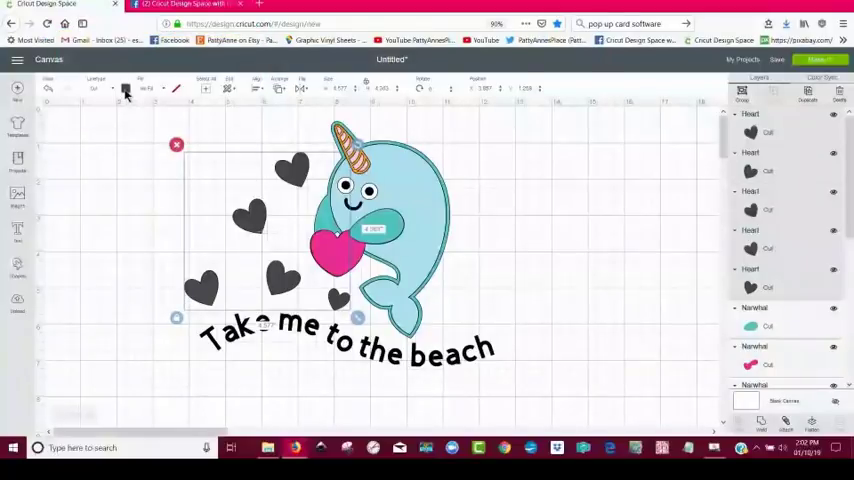
click(128, 87)
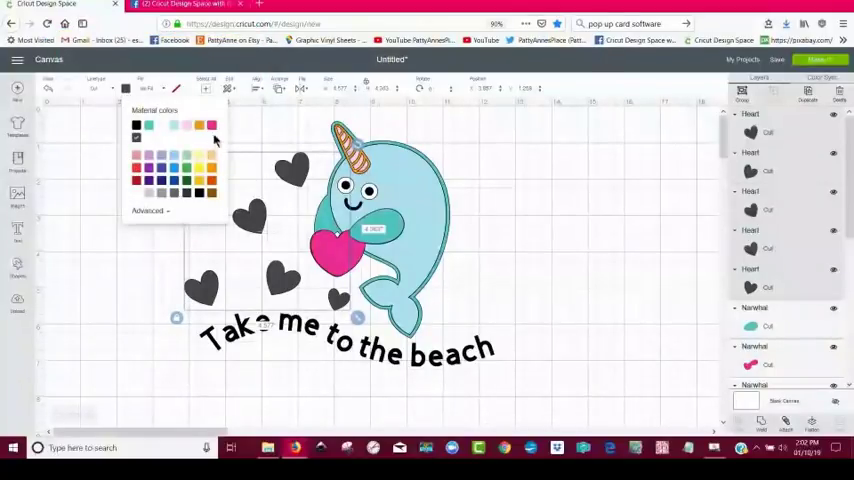
click(211, 124)
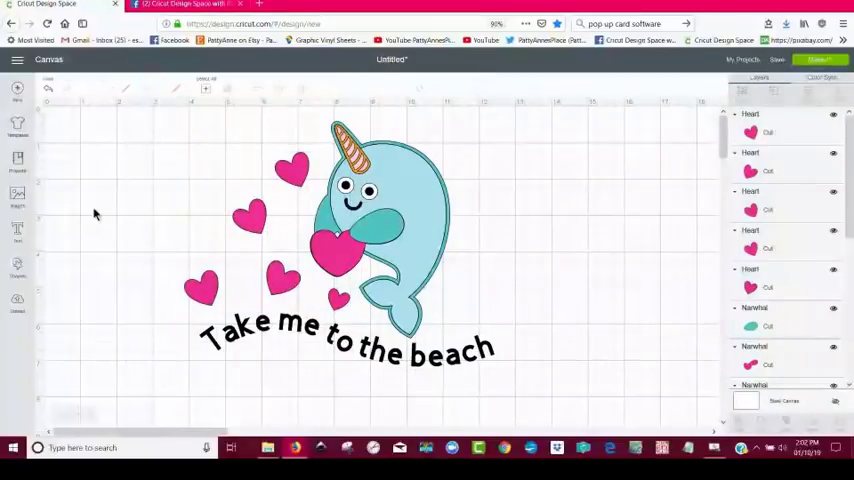
mouse_move(522, 314)
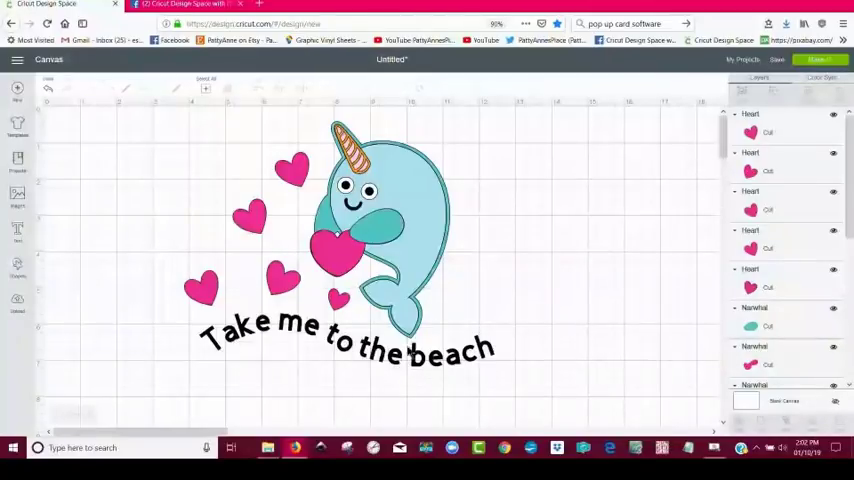
click(828, 59)
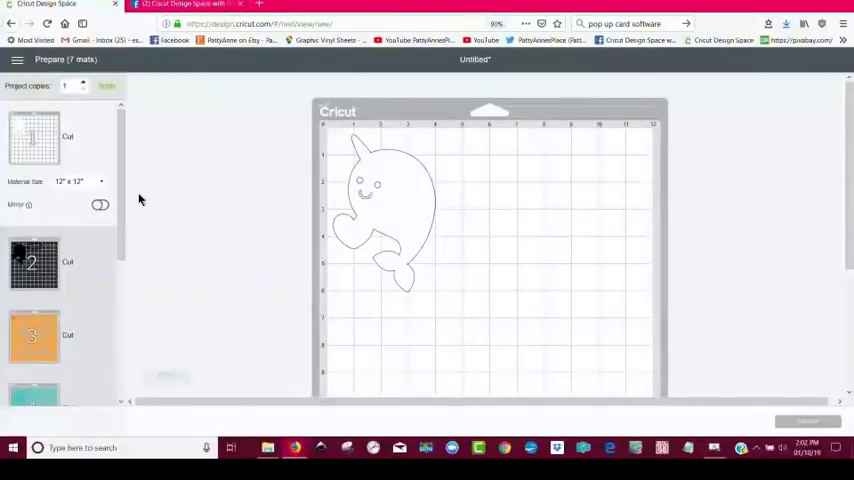
scroll(down, 3)
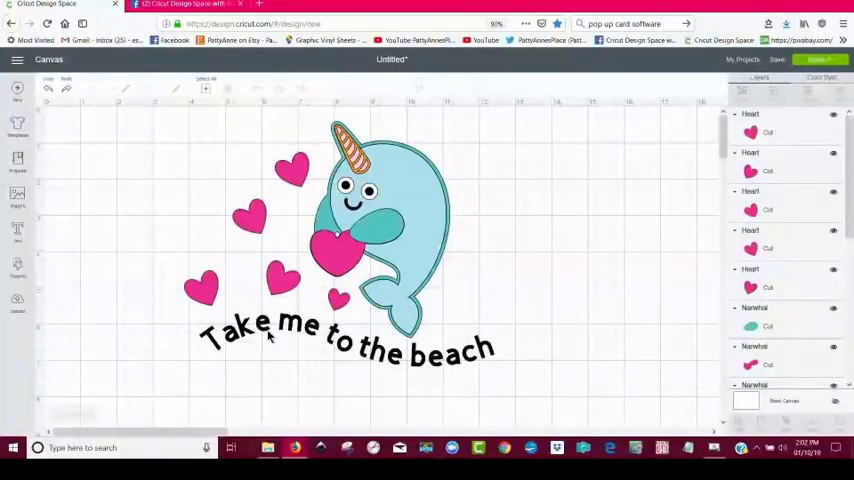
- Select the hearts, use the Layers panel tools, and reopen the seven-mat cut preview
click(275, 338)
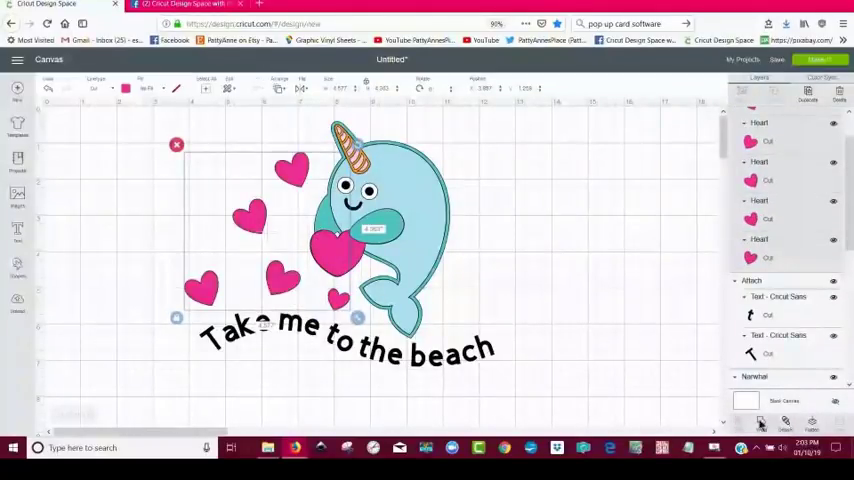
click(614, 281)
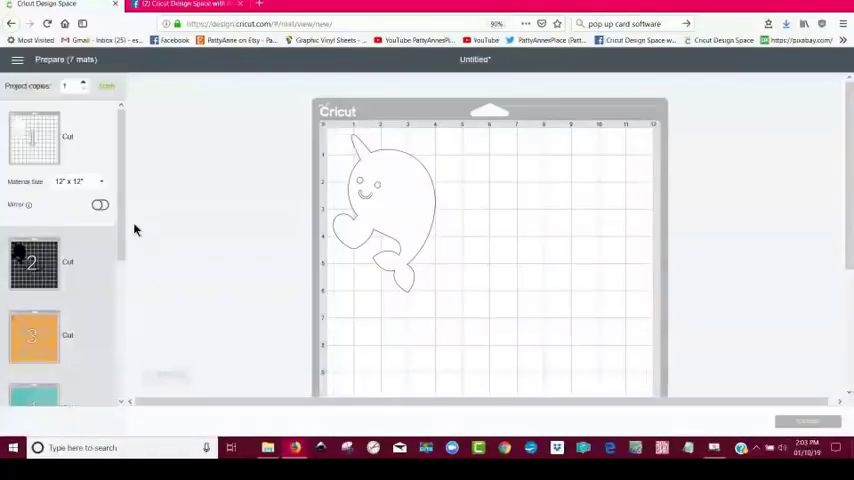
- Return to the canvas and reopen the image library with the narwhal results
click(34, 208)
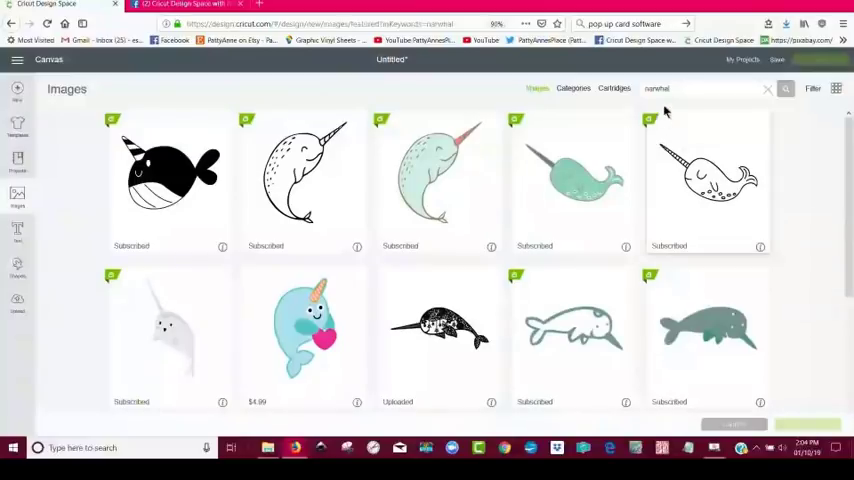
- Replace the search term with 'sailboat' and browse the results for the brown sailboat
double_click(657, 89)
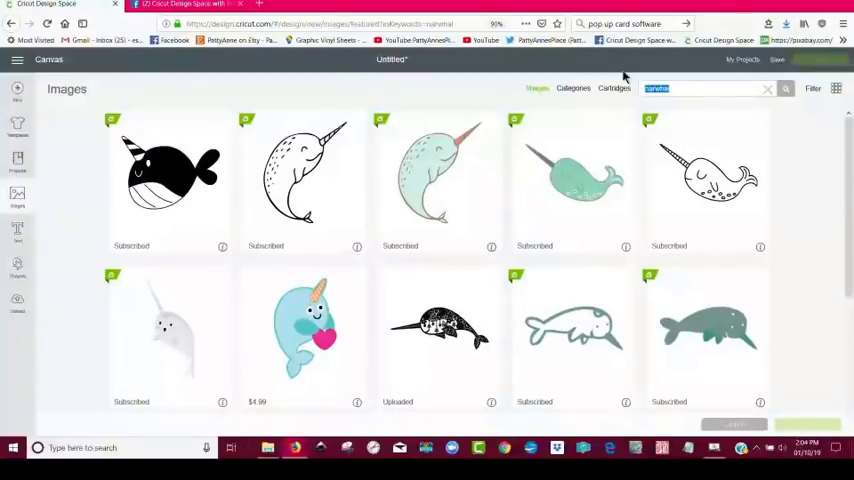
text(sailboat)
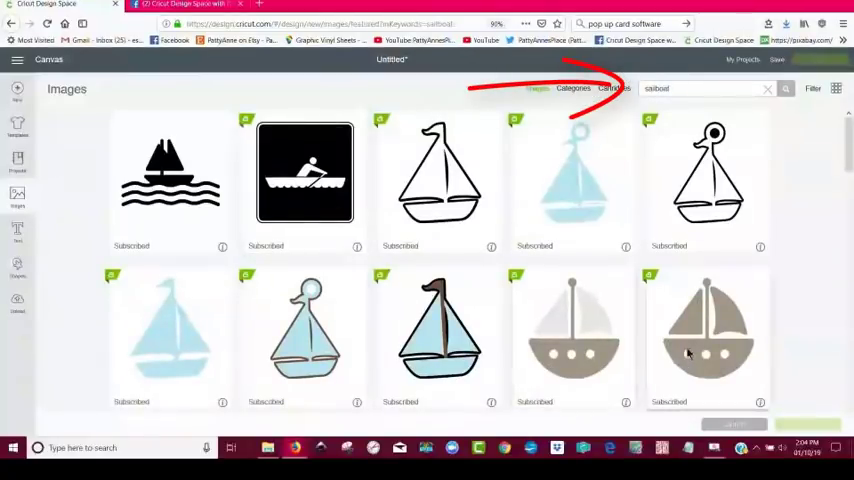
scroll(down, 3)
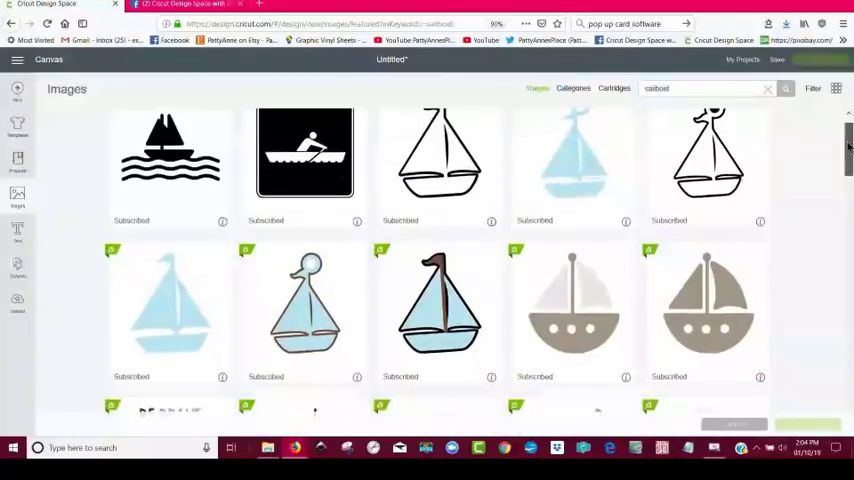
scroll(down, 3)
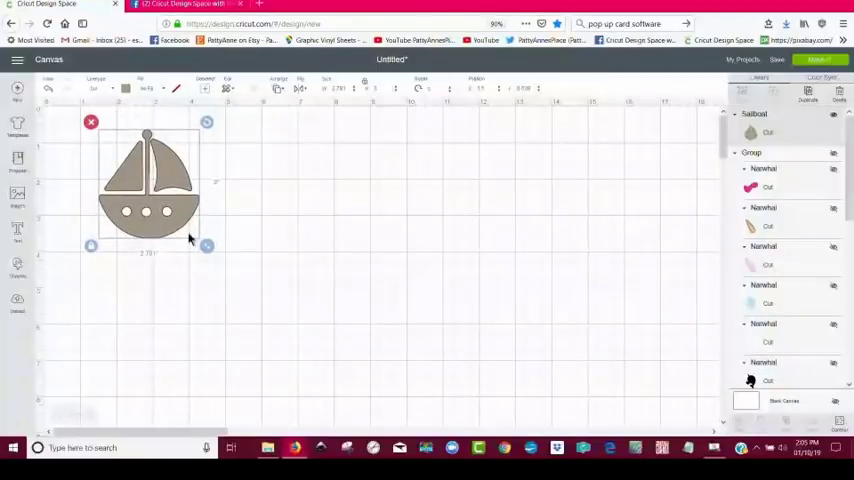
- Enlarge the sailboat to roughly 4.4 inches wide, then deselect it
drag(207, 245, 264, 307)
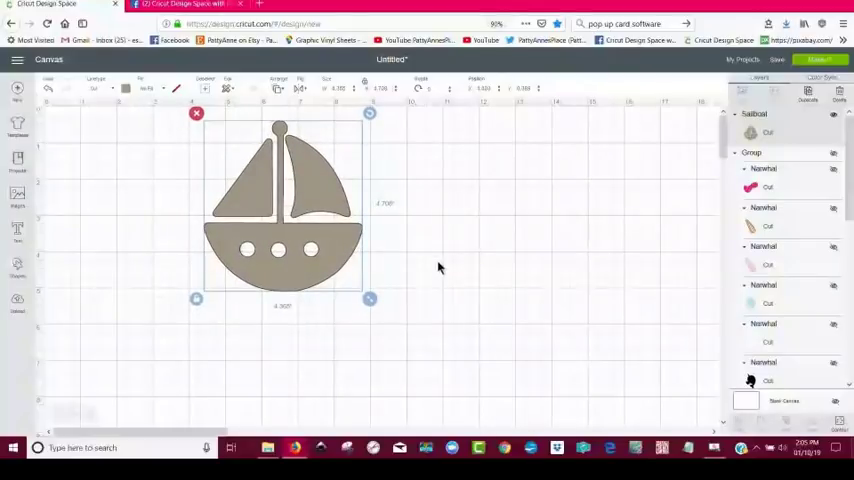
click(451, 264)
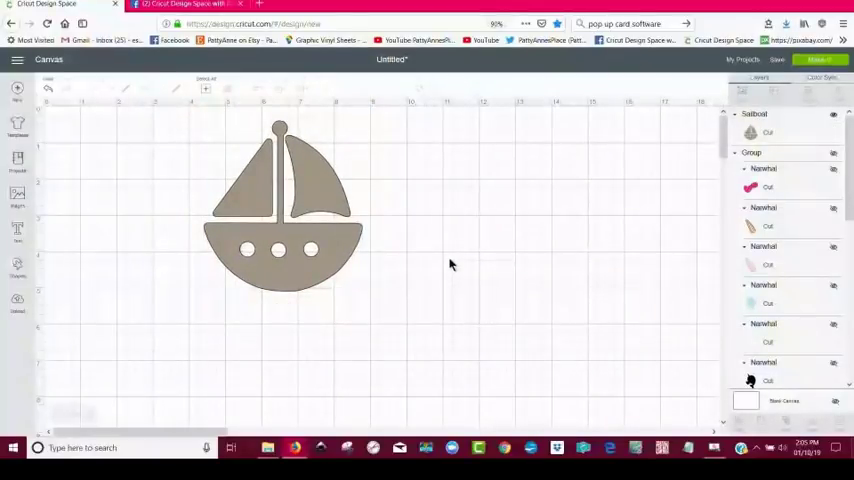
mouse_move(157, 251)
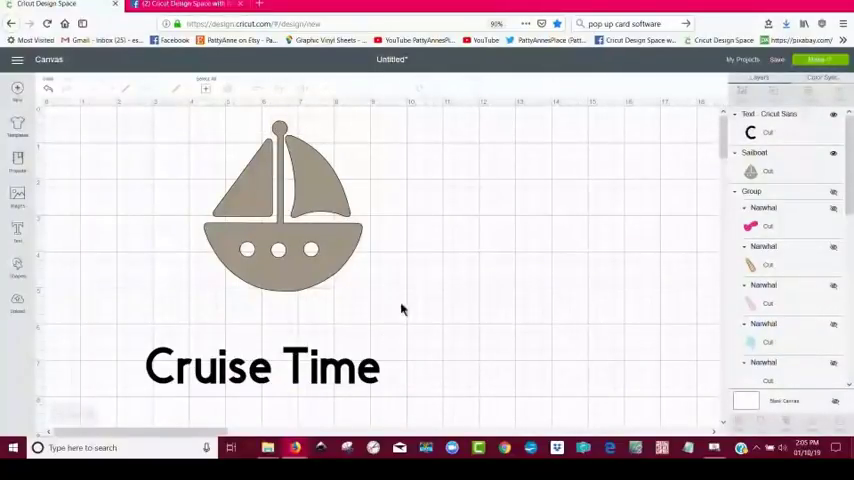
- Select the 'Cruise Time' text below the boat and open its Curve setting
click(262, 367)
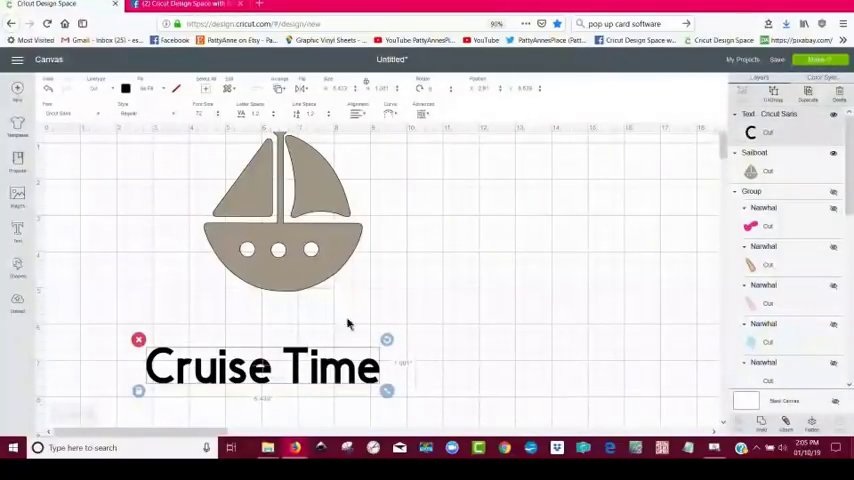
click(405, 90)
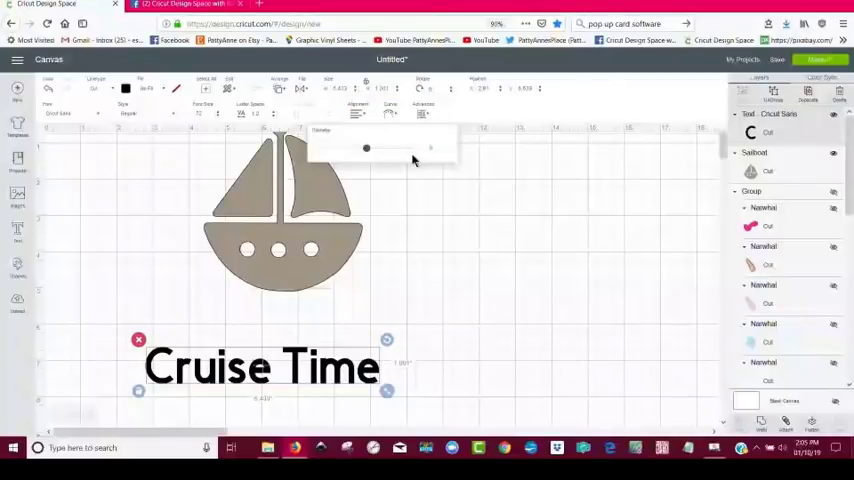
mouse_move(369, 280)
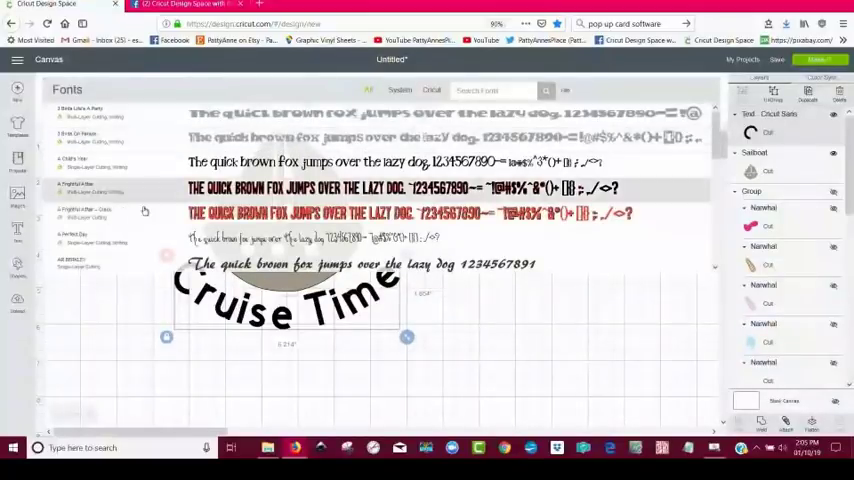
- Switch the 'Cruise Time' text to the AR HERMANN font and reopen Curve
scroll(down, 3)
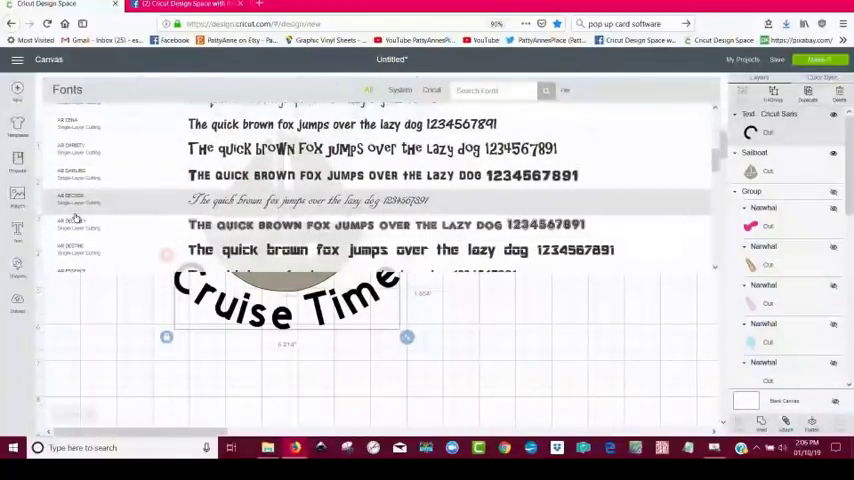
scroll(down, 3)
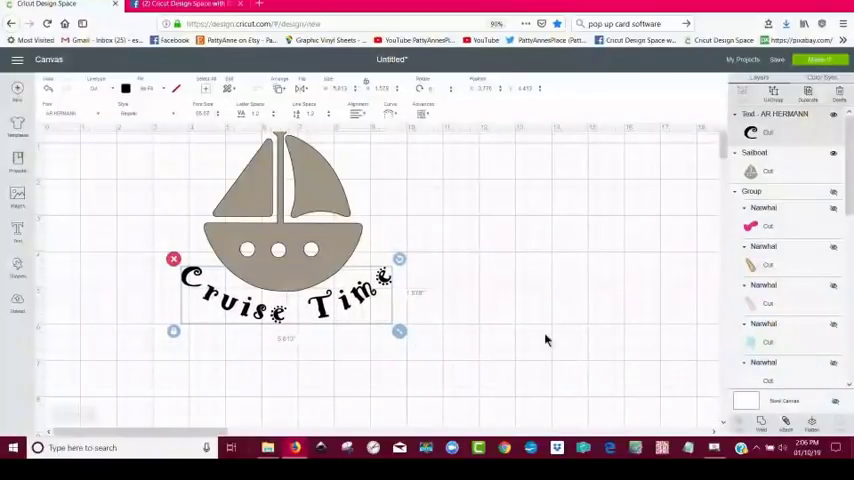
click(388, 114)
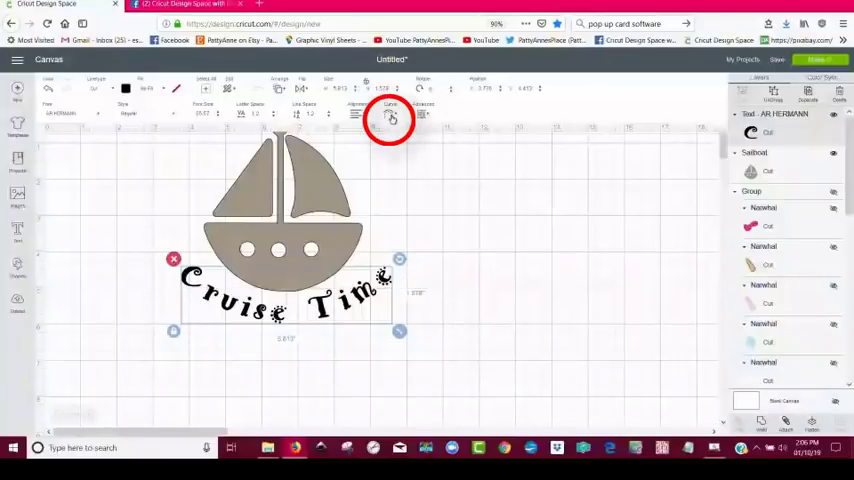
click(390, 117)
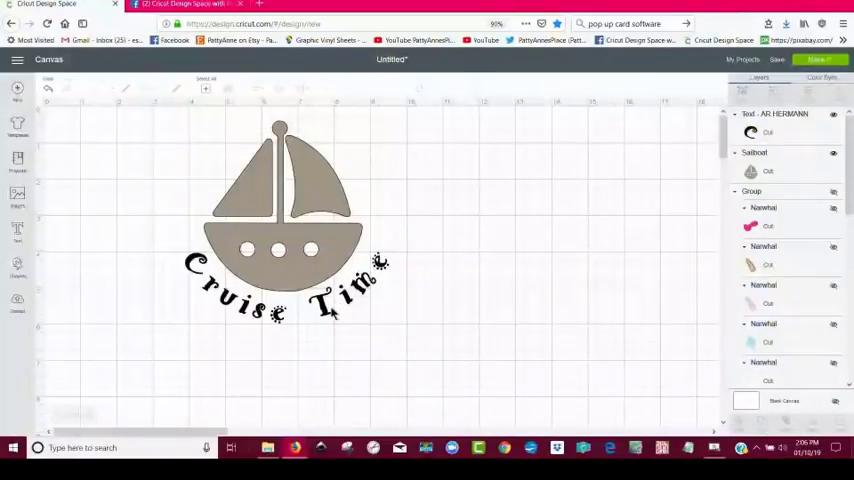
- Increase the Curve diameter so 'Cruise Time' wraps tightly under the hull
click(290, 300)
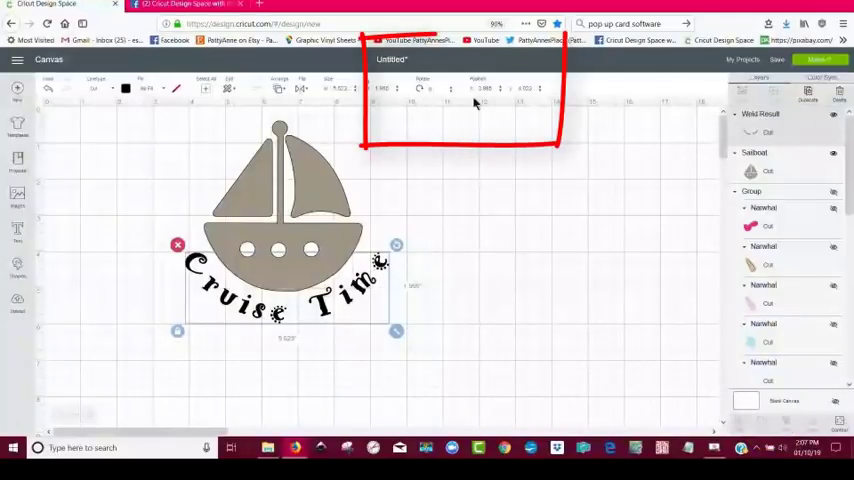
mouse_move(380, 127)
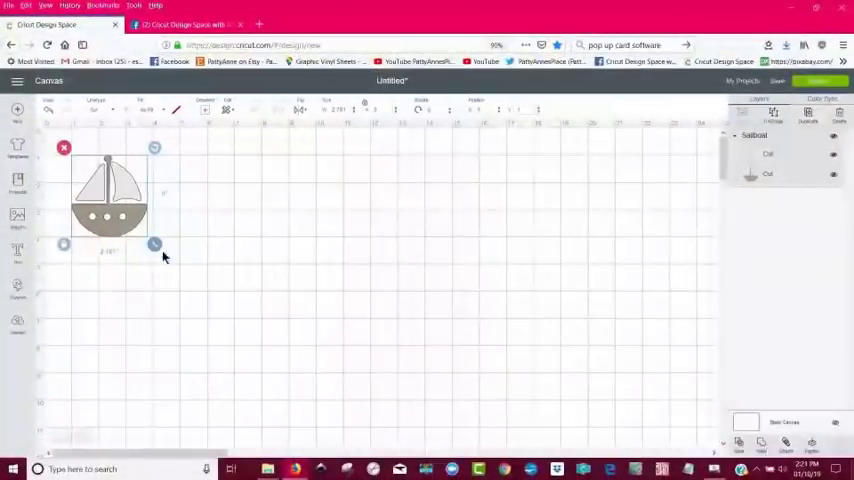
- Scale the sailboat up, center it, and add a new text box beneath it
drag(154, 244, 223, 318)
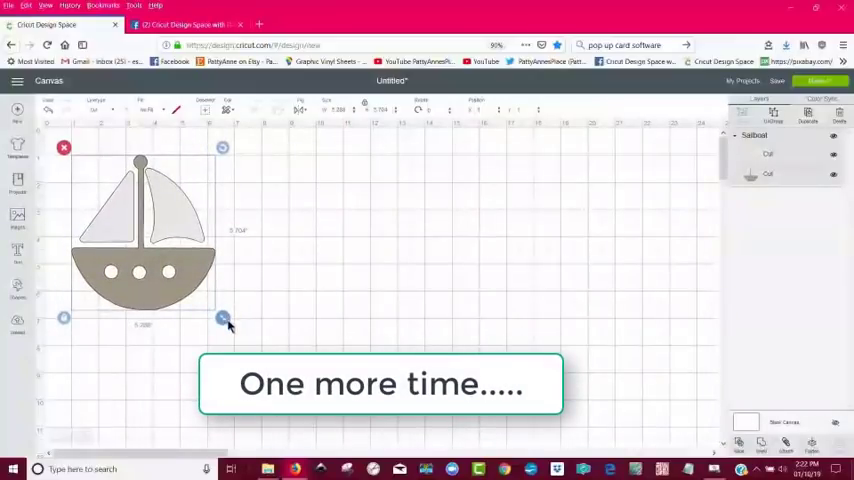
drag(223, 318, 440, 344)
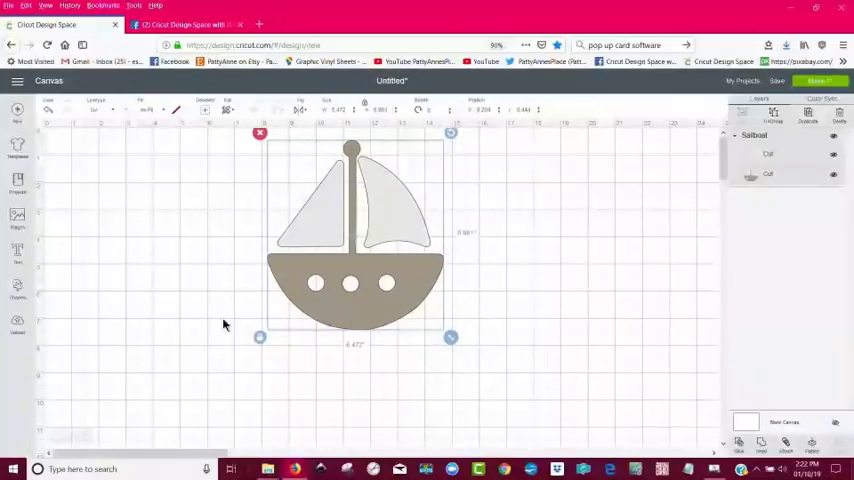
click(16, 257)
text(Ocean Cru)
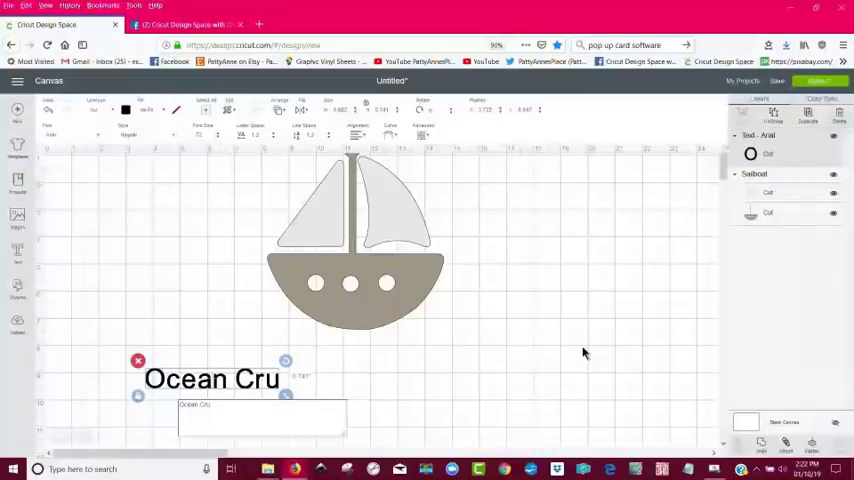
- Fix the typo and finish typing 'Ocean' and 'Cruise' on two lines
text(is3)
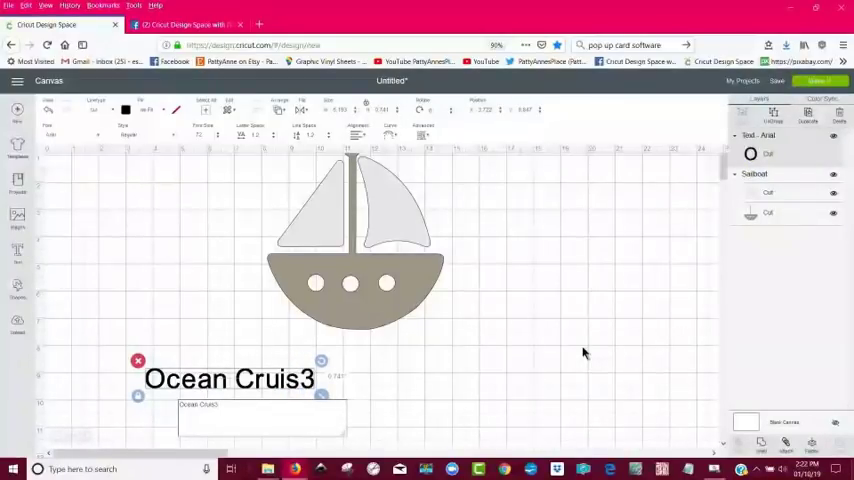
key(Backspace)
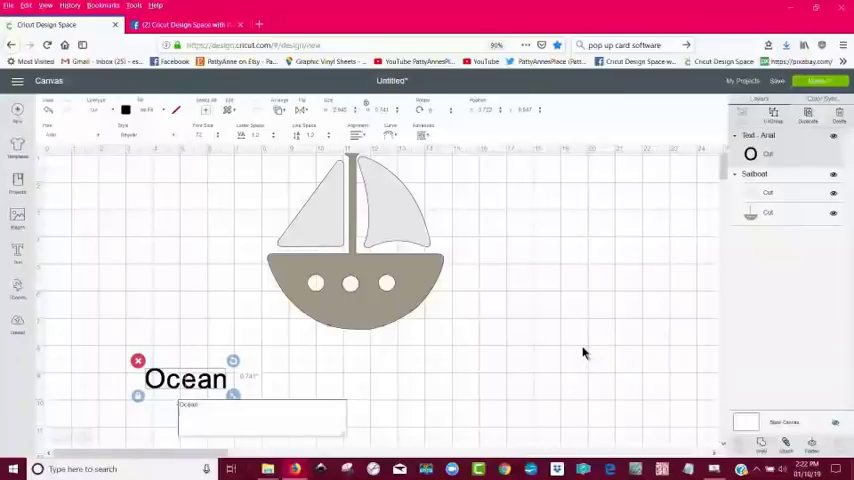
text(Cruise)
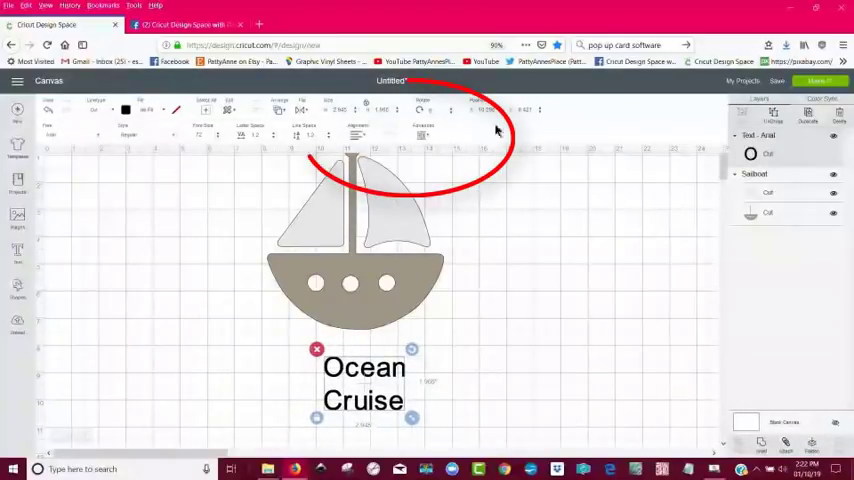
mouse_move(375, 132)
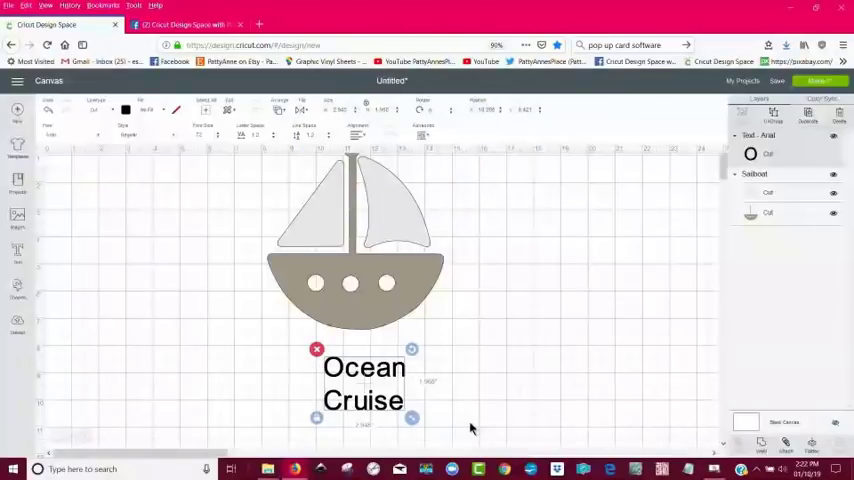
mouse_move(418, 437)
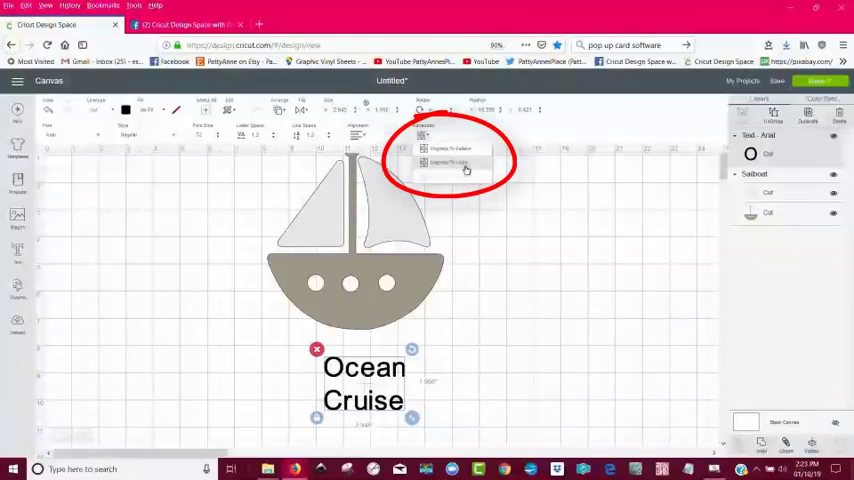
mouse_move(466, 168)
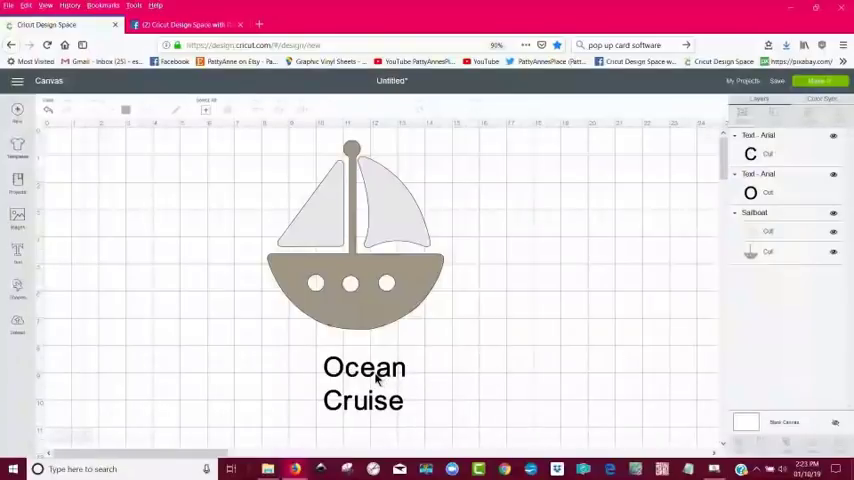
- Select the 'Ocean' line on its own after ungrouping to lines
click(378, 379)
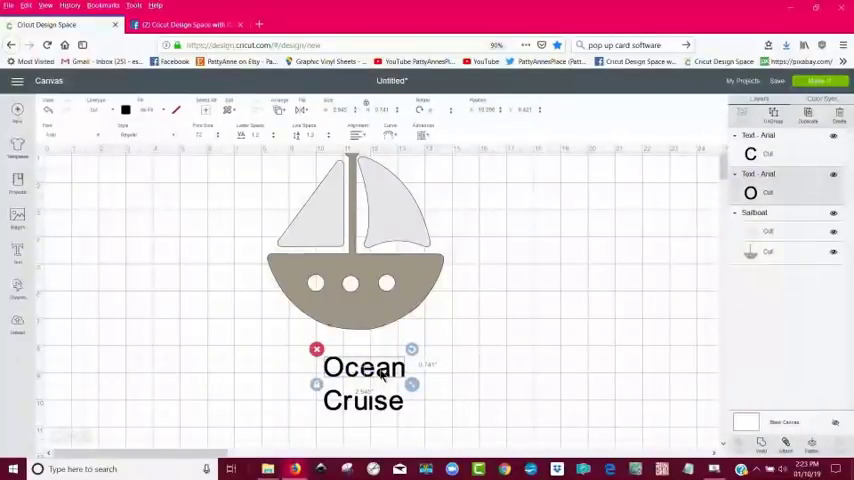
- Place Ocean and Cruise side by side and curve each into a wave under the boat
drag(363, 368, 295, 354)
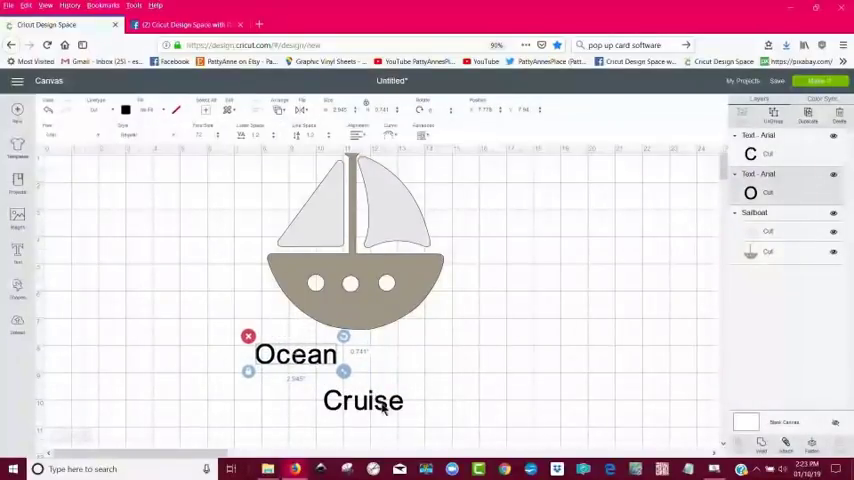
drag(363, 400, 418, 354)
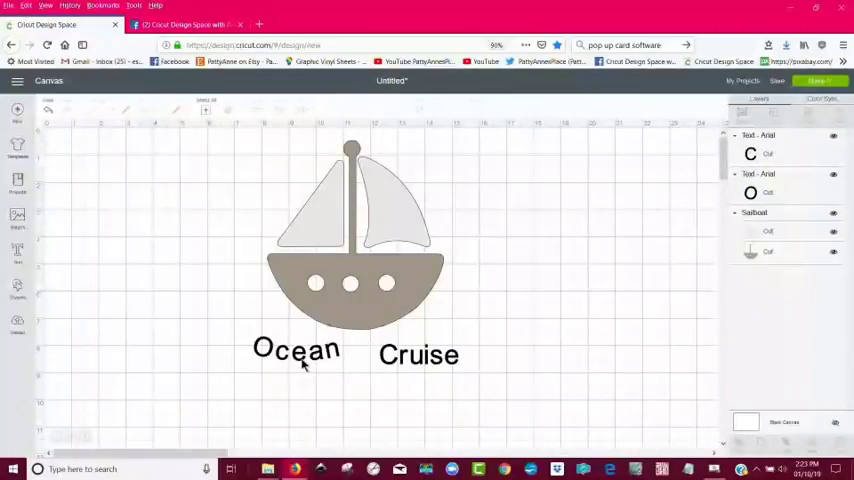
click(297, 351)
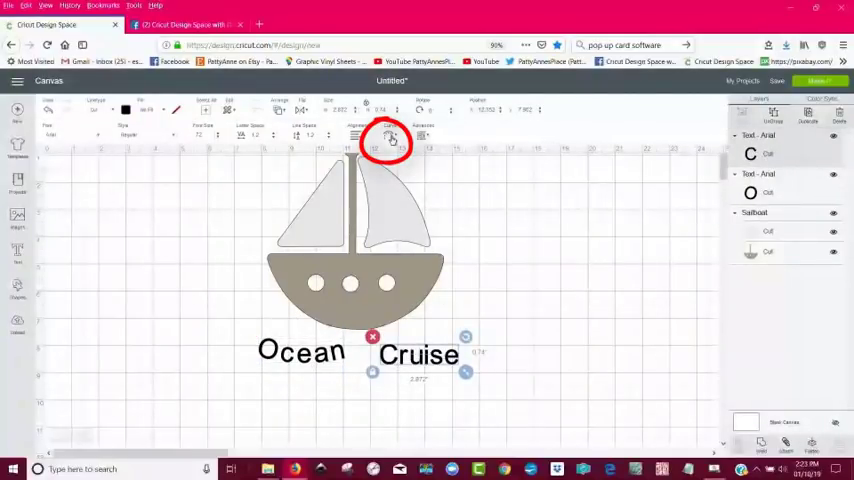
click(385, 137)
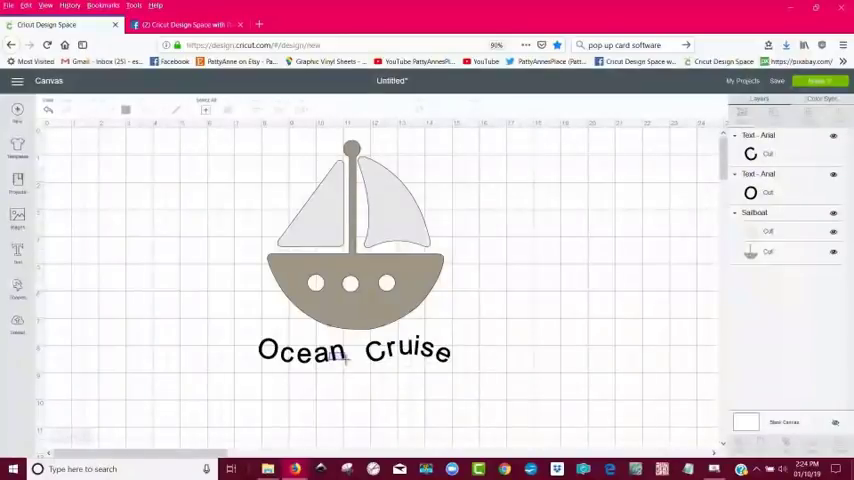
click(310, 351)
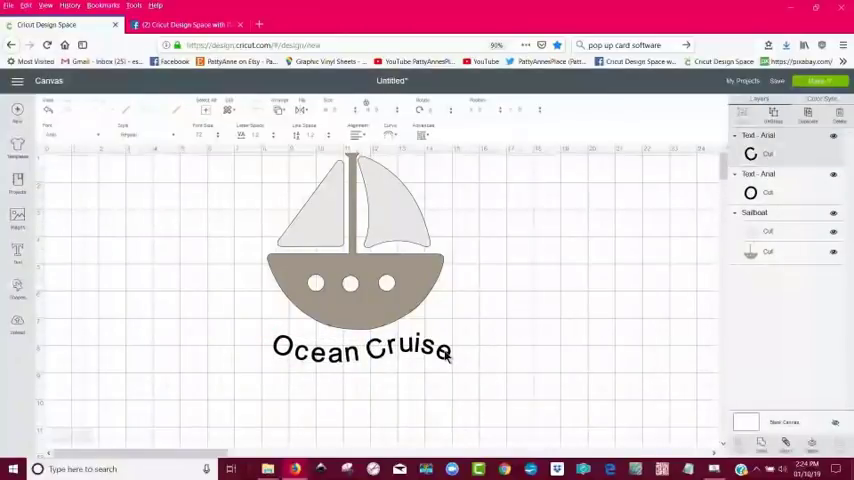
click(360, 349)
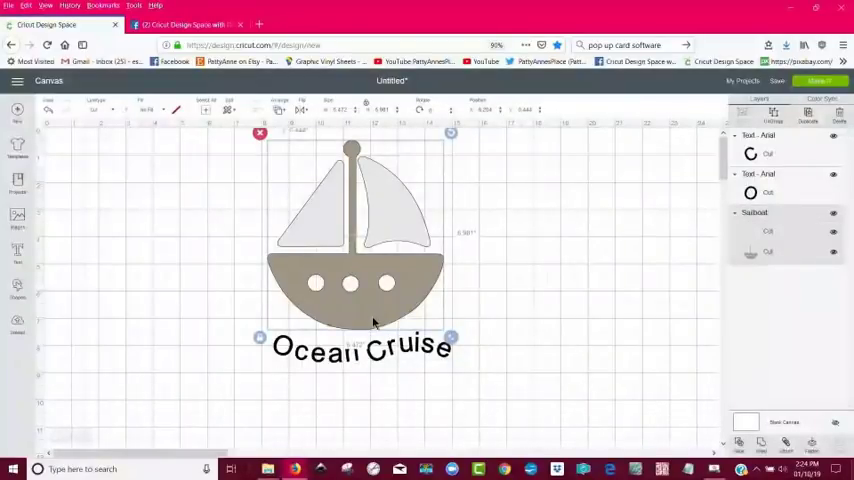
click(598, 318)
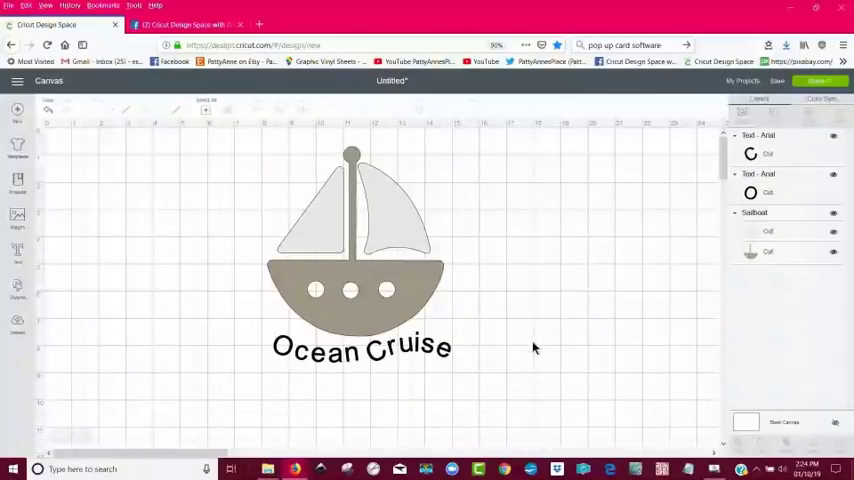
mouse_move(463, 383)
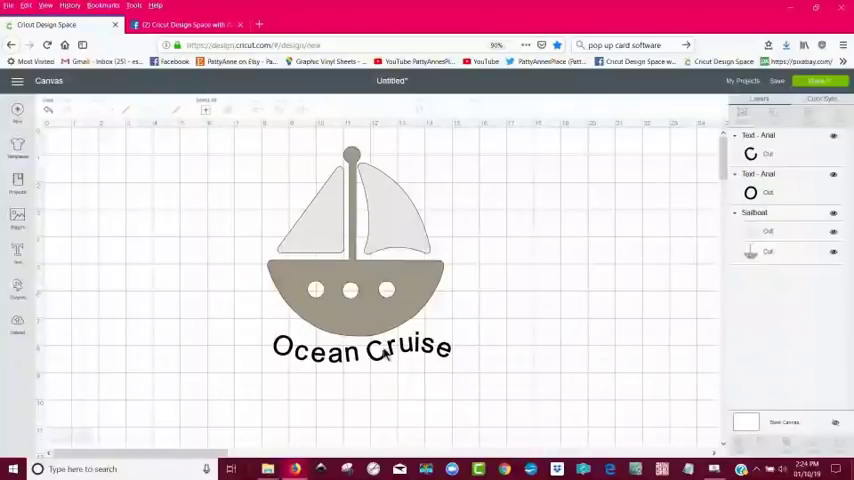
click(360, 350)
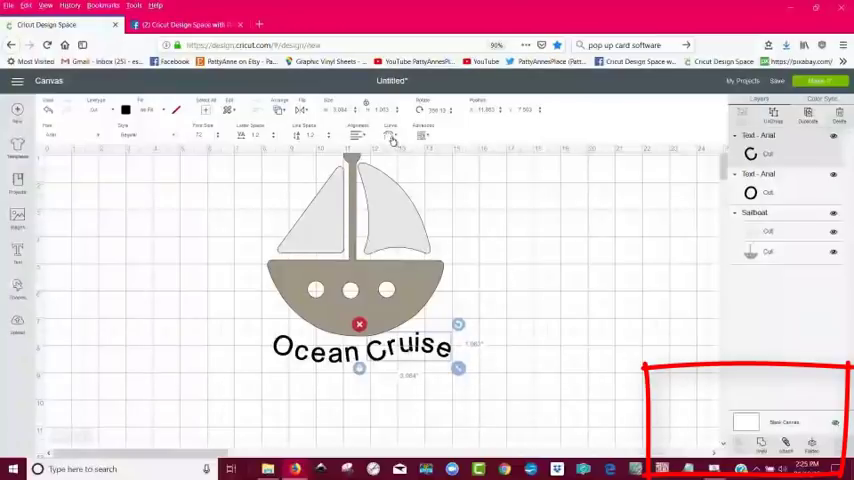
- Flatten the Cruise line into one layer, testing Undo and Redo
click(388, 133)
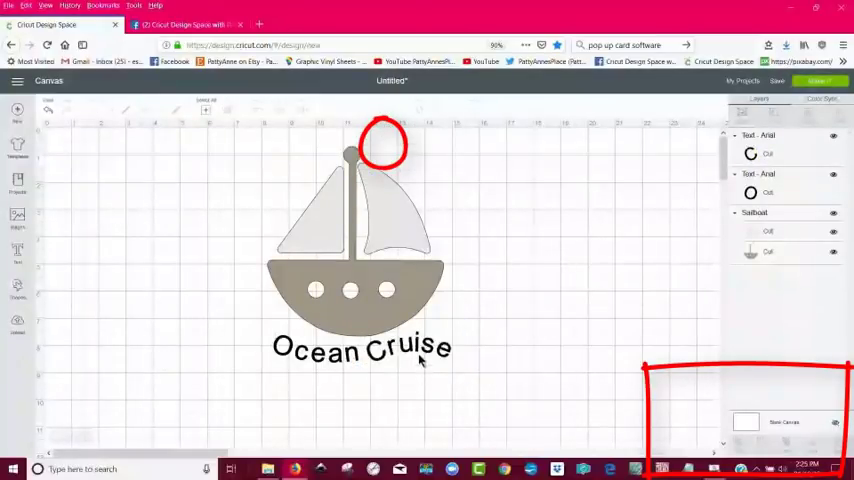
click(360, 348)
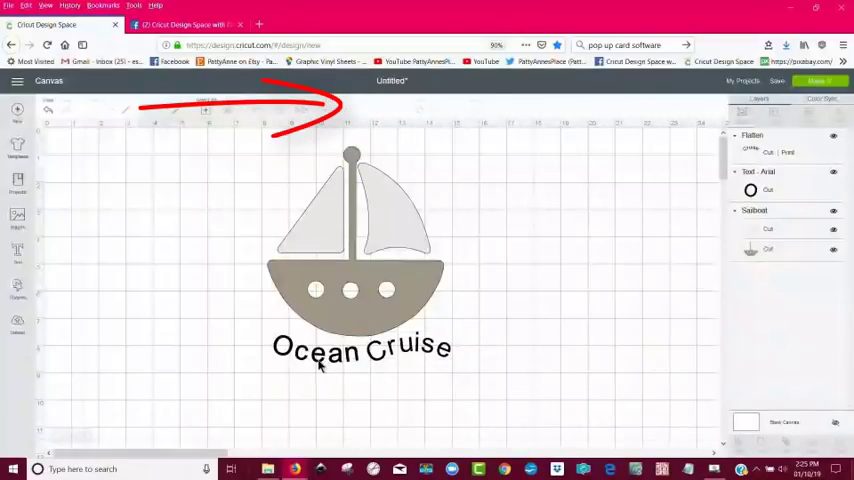
click(360, 349)
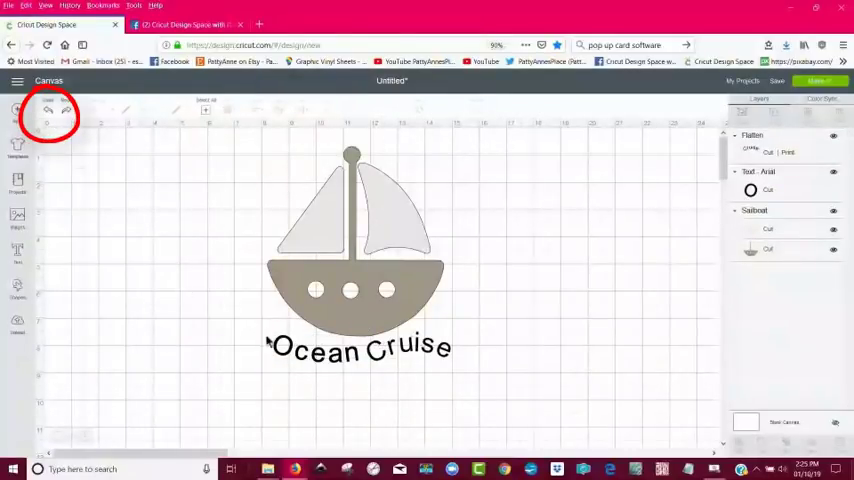
click(360, 348)
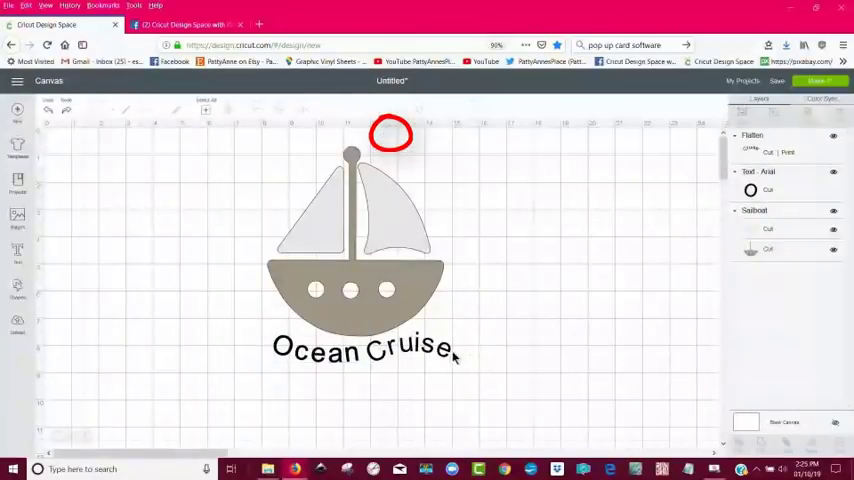
click(360, 352)
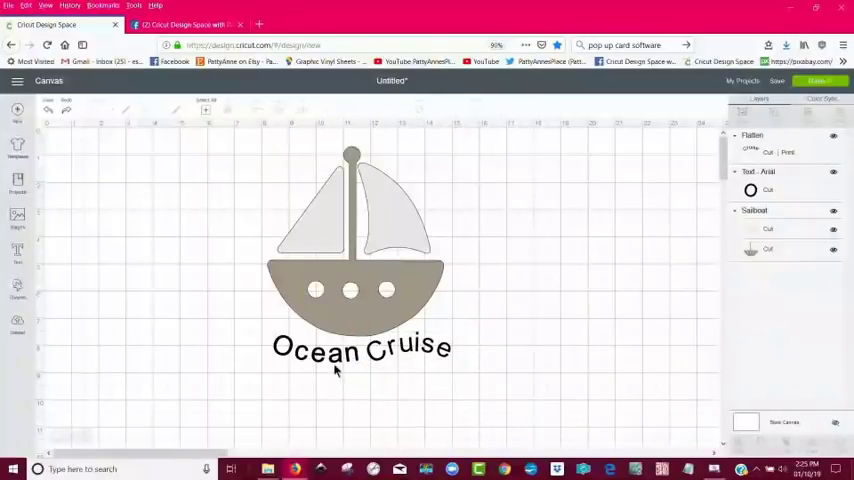
- Try welding the text, undo the weld, and select the Ocean line
click(335, 350)
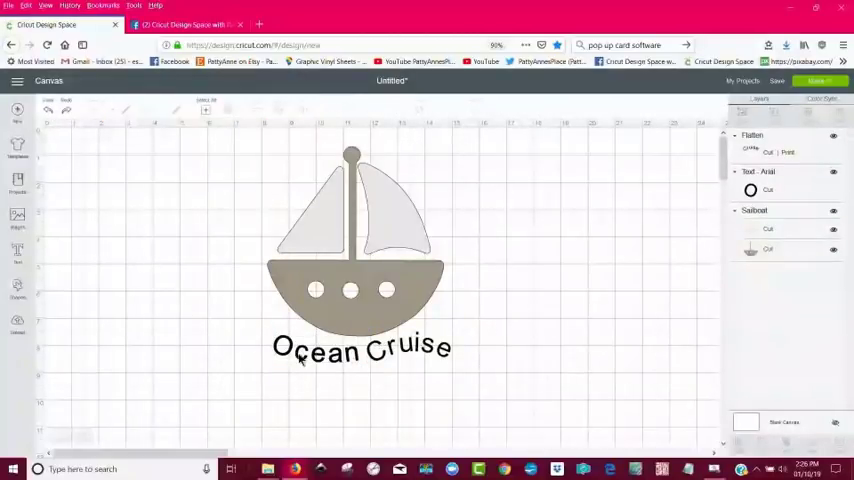
click(360, 348)
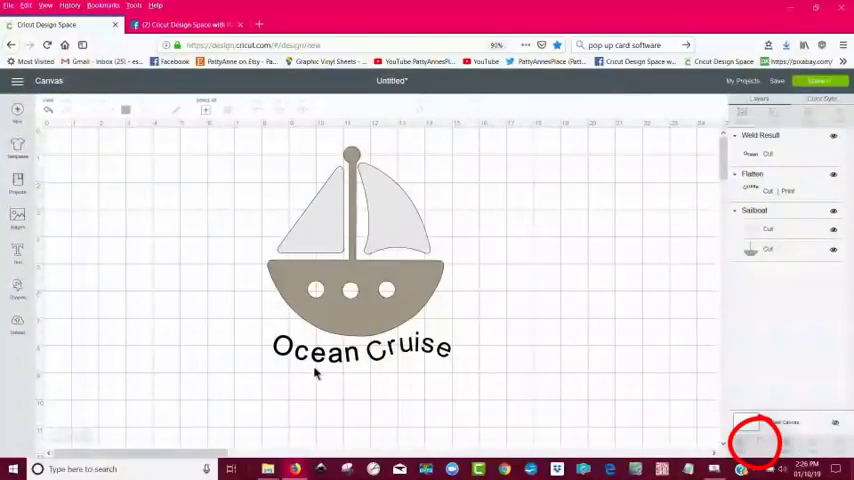
click(360, 350)
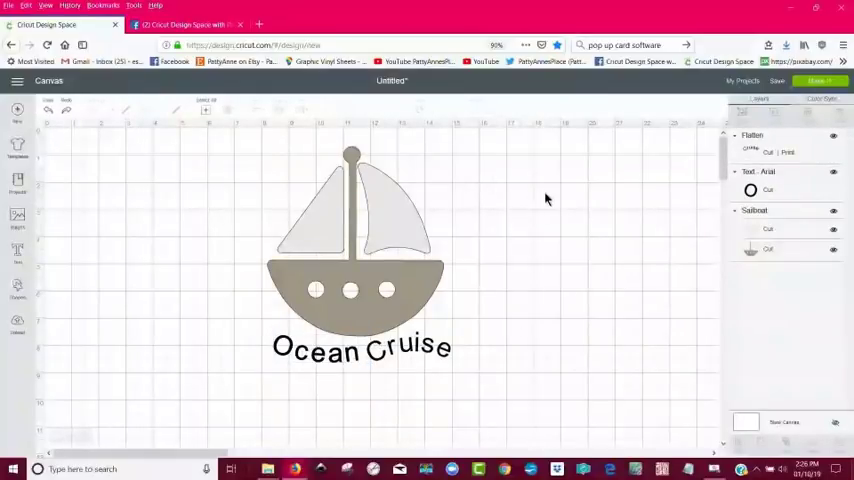
click(360, 349)
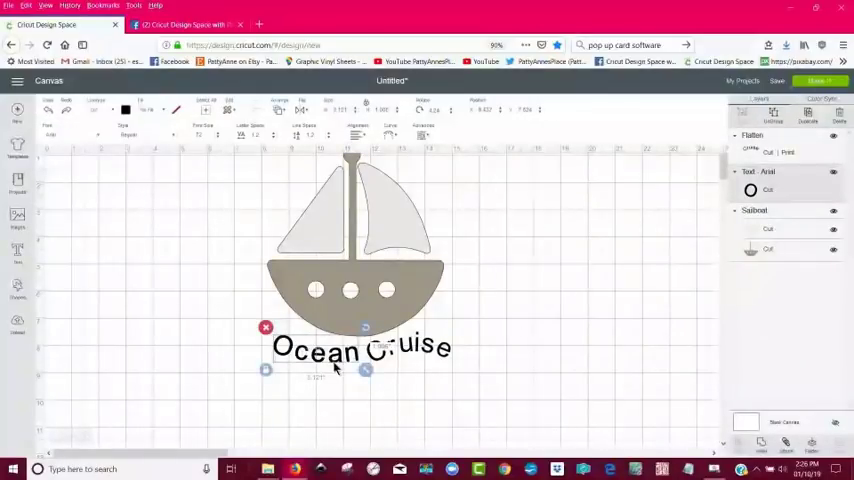